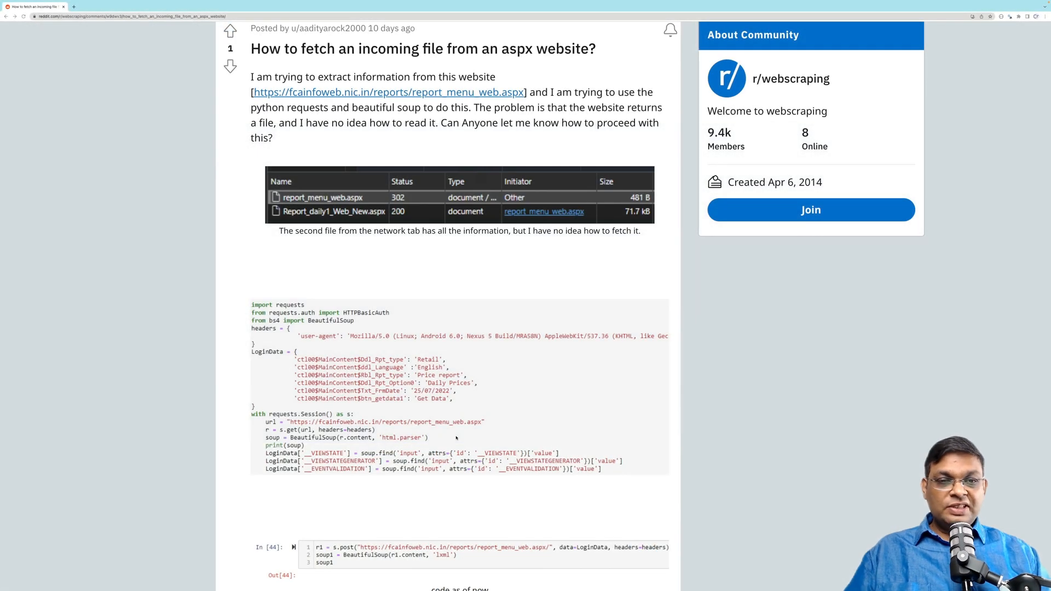
mouse_move(505, 348)
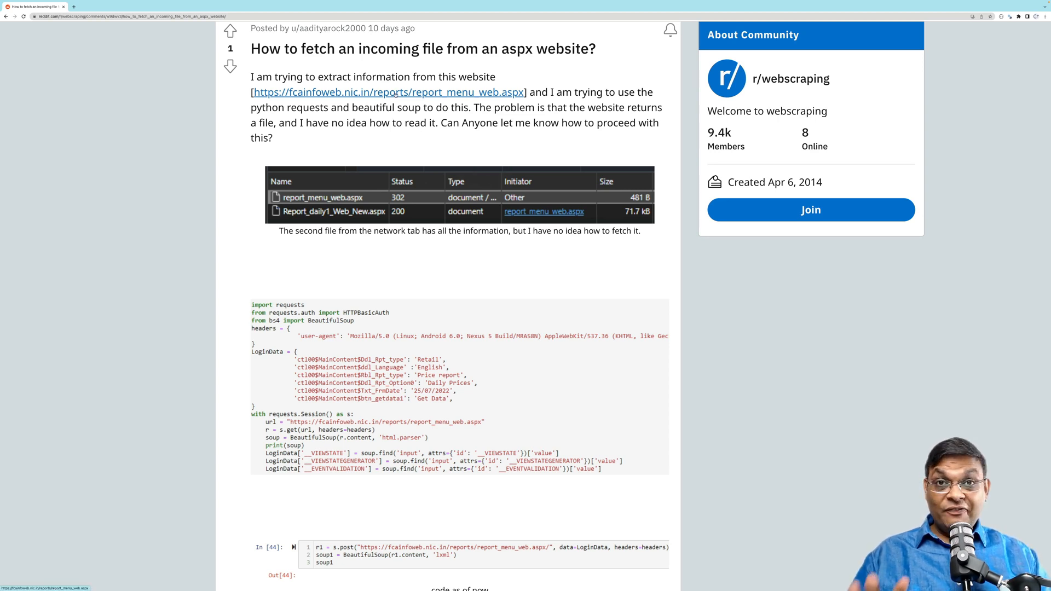
- Open the fcainfoweb price-reports link from the Reddit post and switch to its tab
left_click(139, 6)
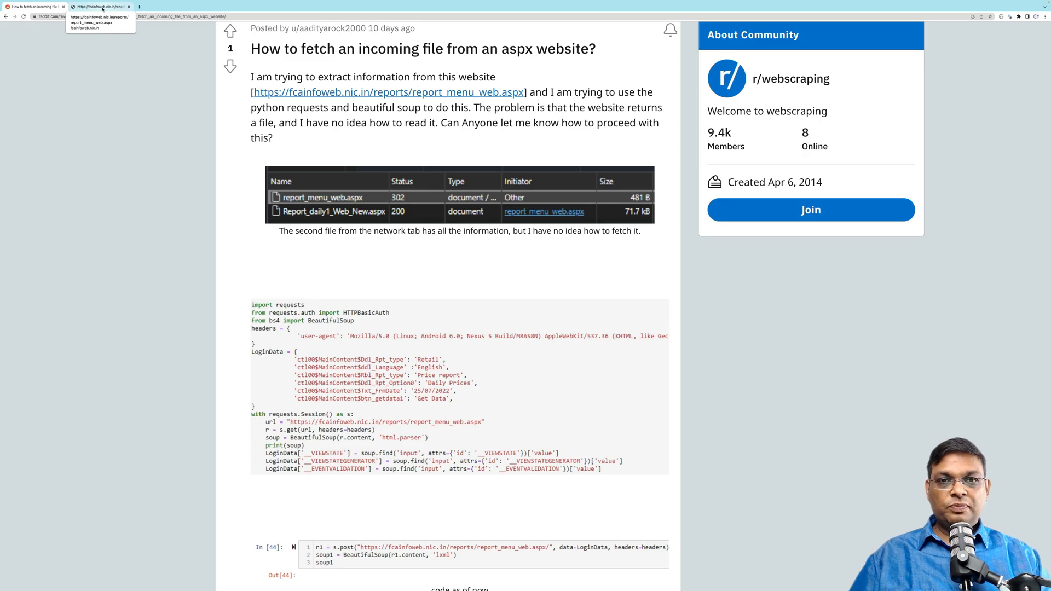
left_click(101, 7)
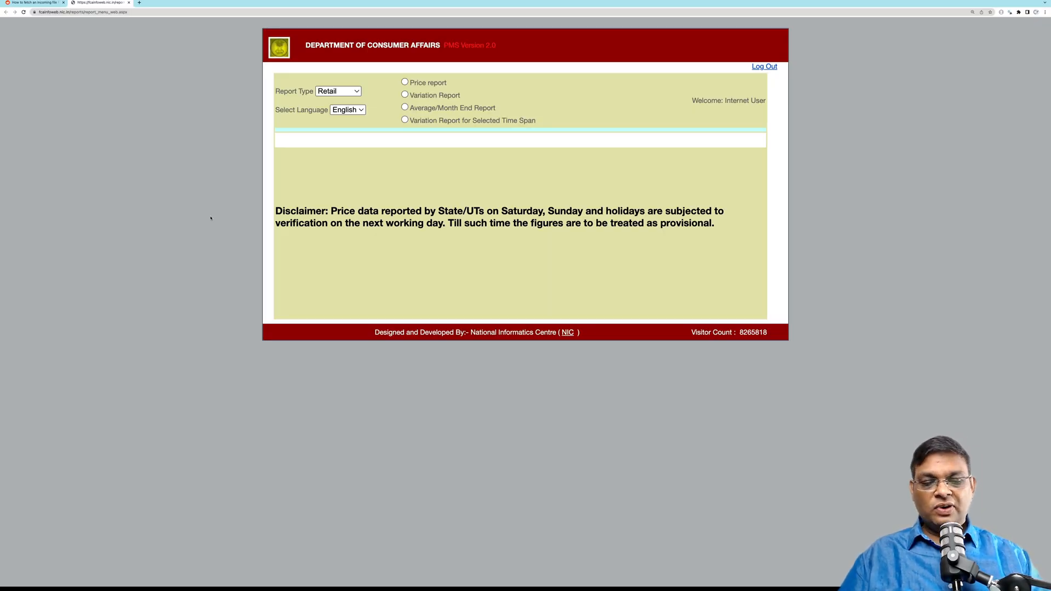
- Start the DevTools Network log and choose Price report, viewing its posted form data
key("F12")
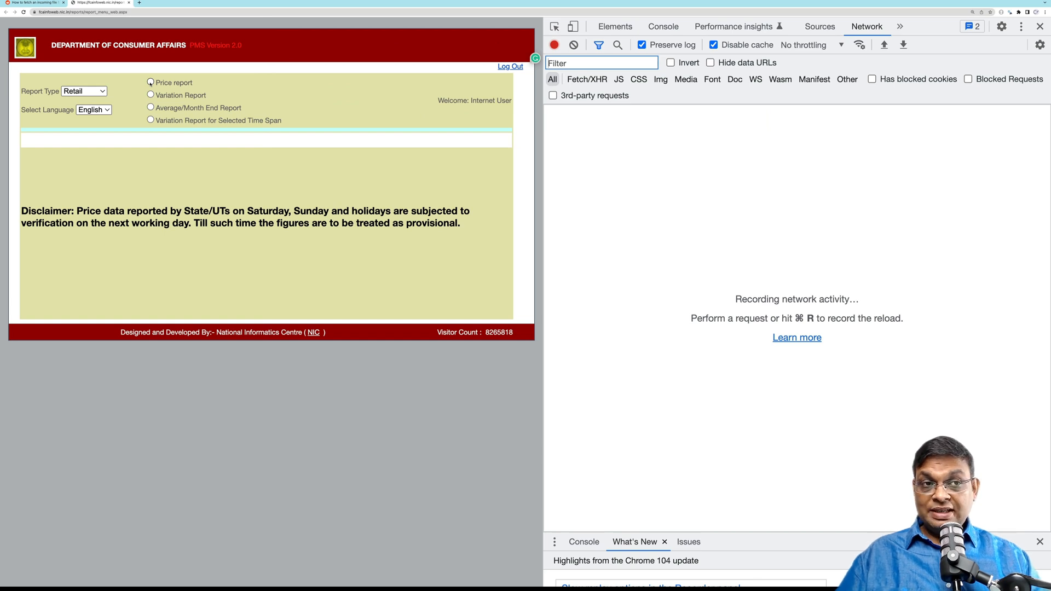
left_click(151, 82)
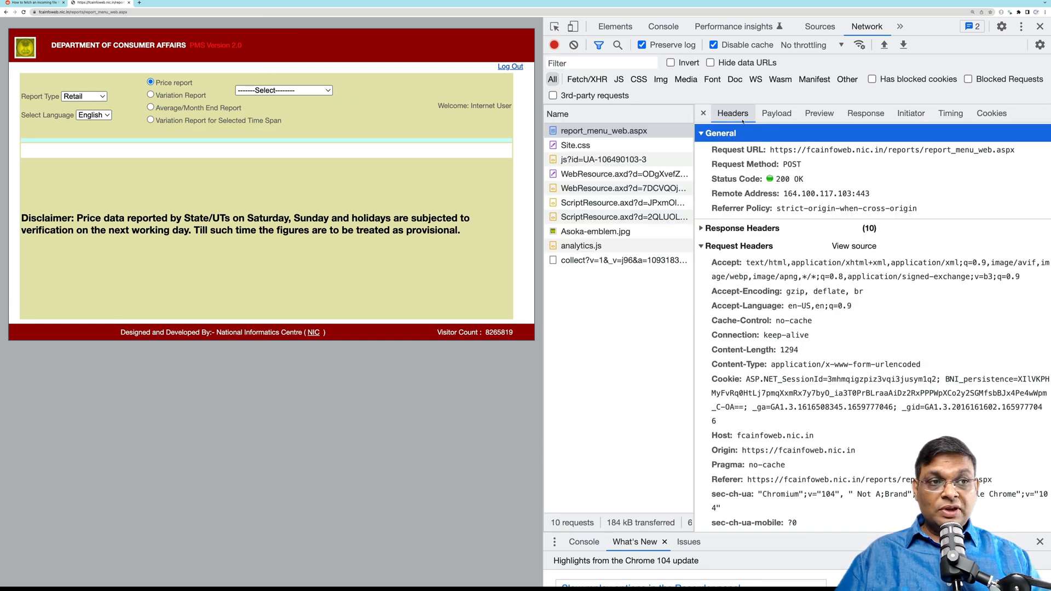
left_click(776, 113)
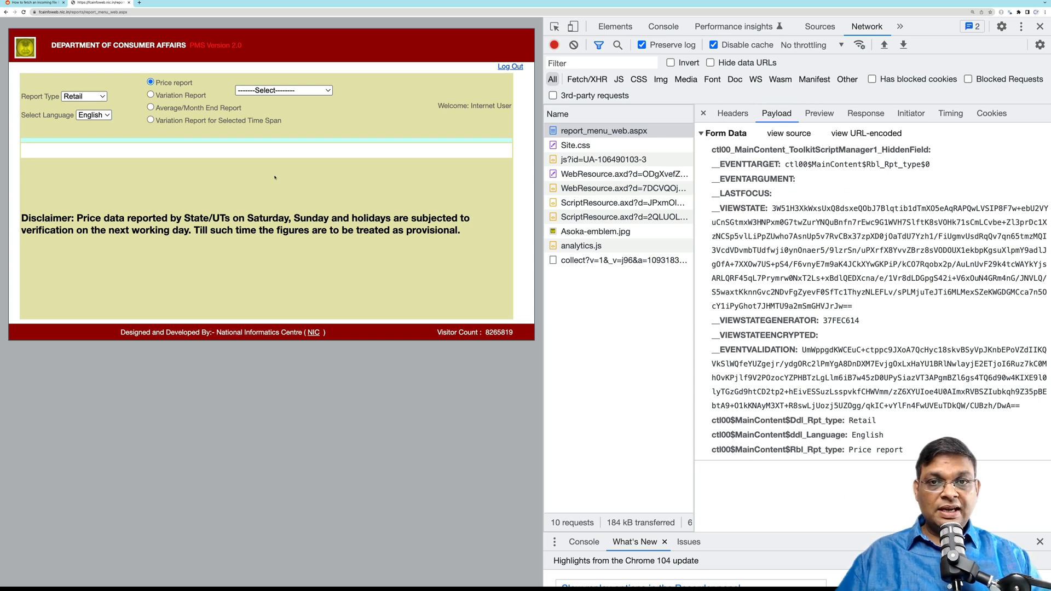
- Choose Daily Prices, enter 05/08/2022 and request the report while inspecting the menu request payload
left_click(282, 90)
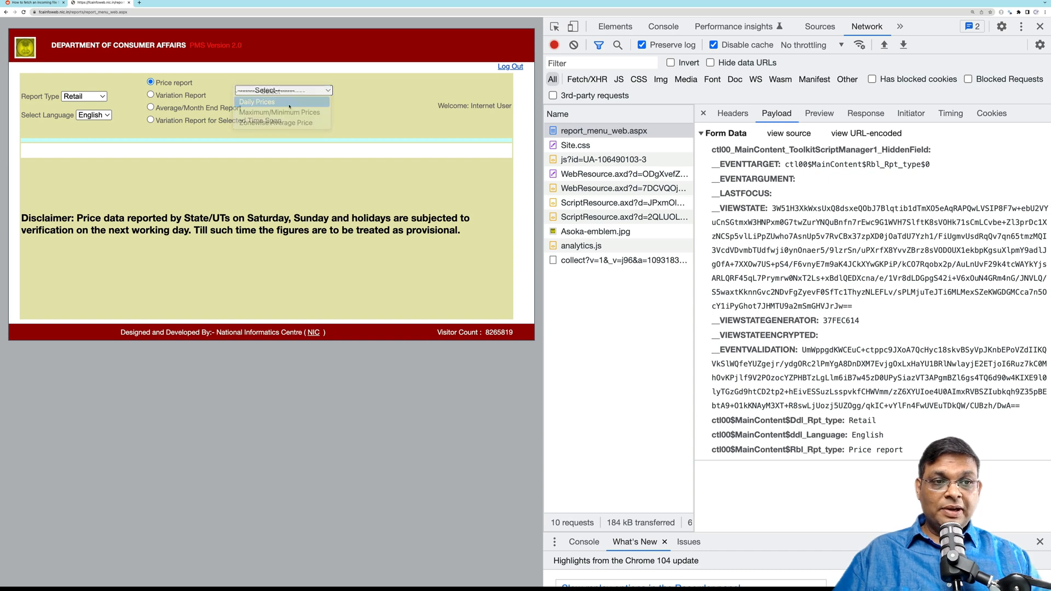
left_click(256, 100)
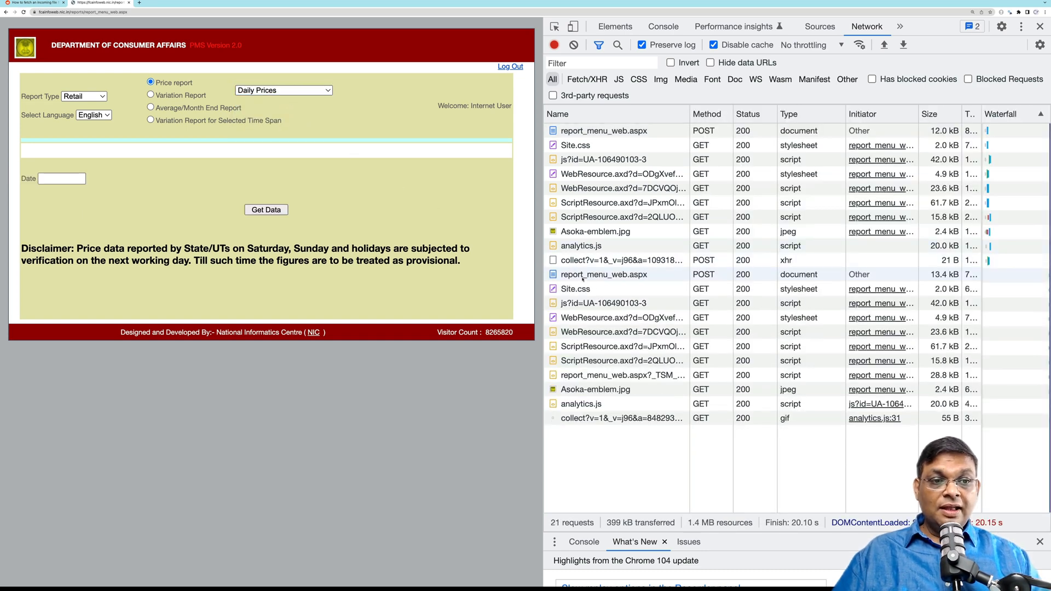
left_click(605, 274)
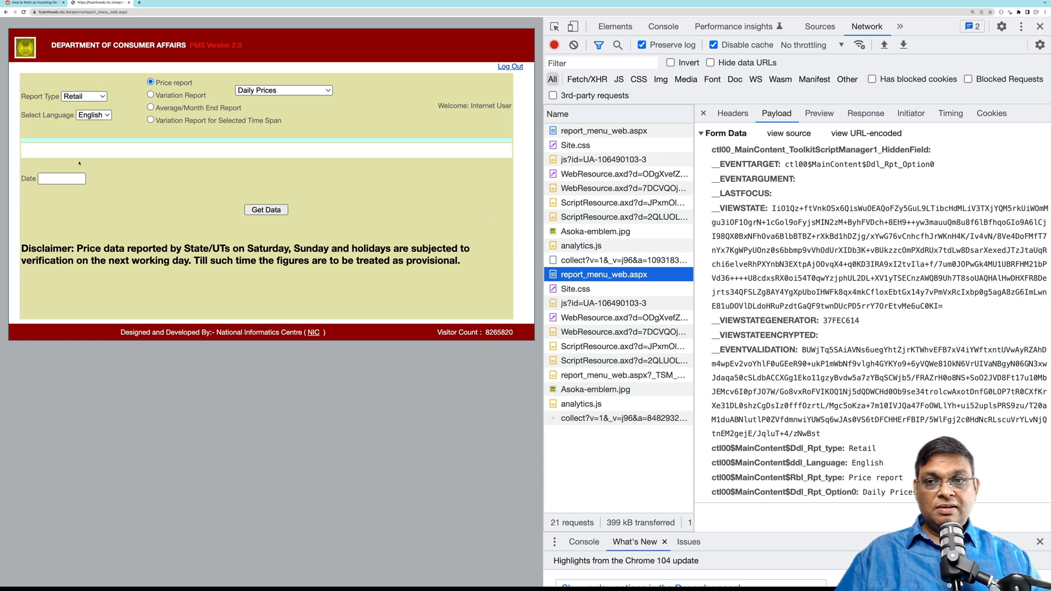
left_click(61, 178)
type("05/08/2022")
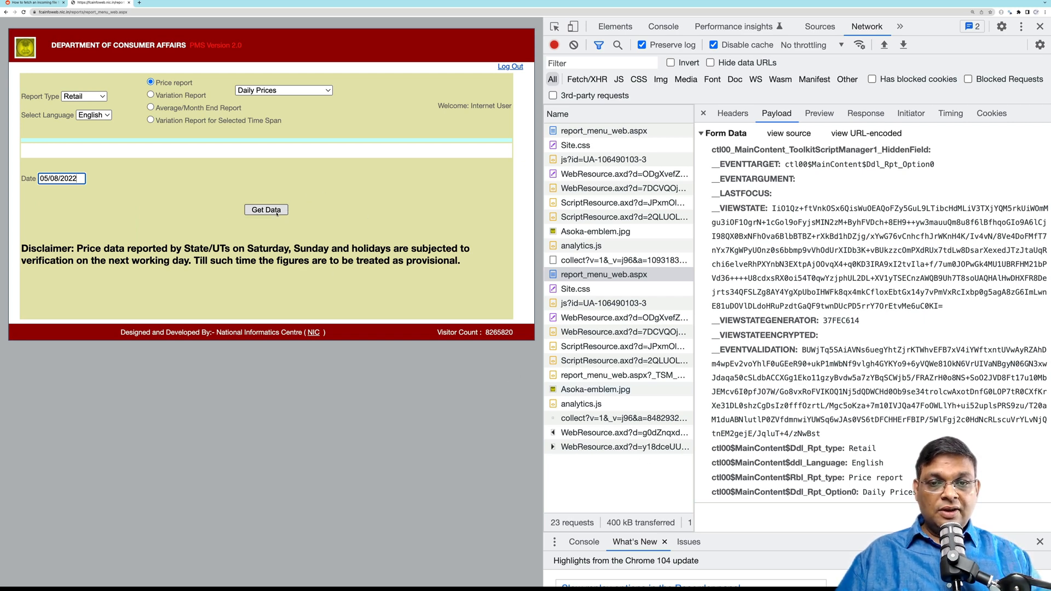
left_click(266, 210)
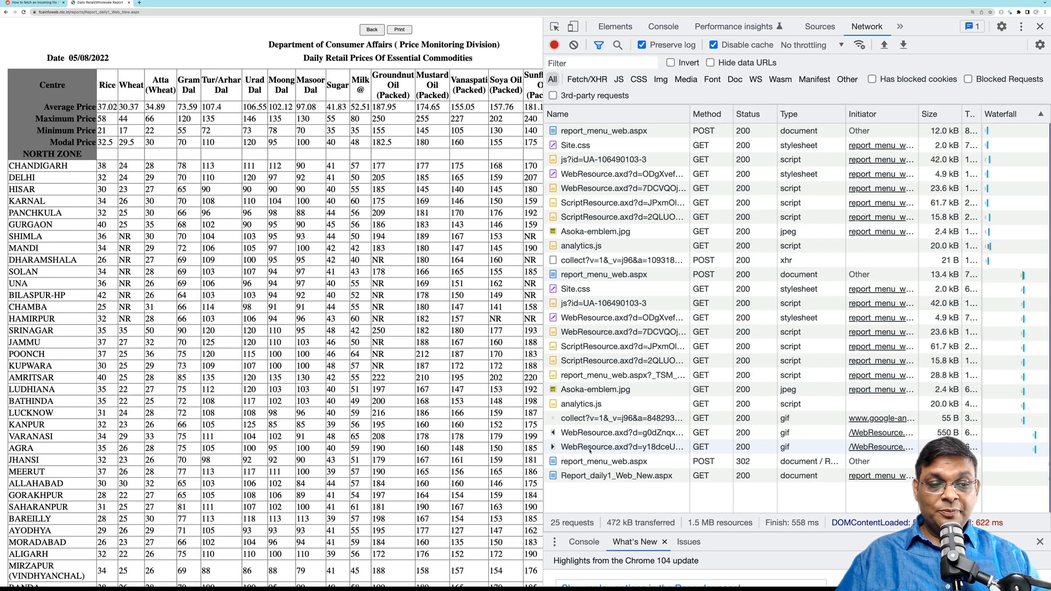
- Compare the payloads of the final and earlier report_menu_web.aspx requests
left_click(605, 461)
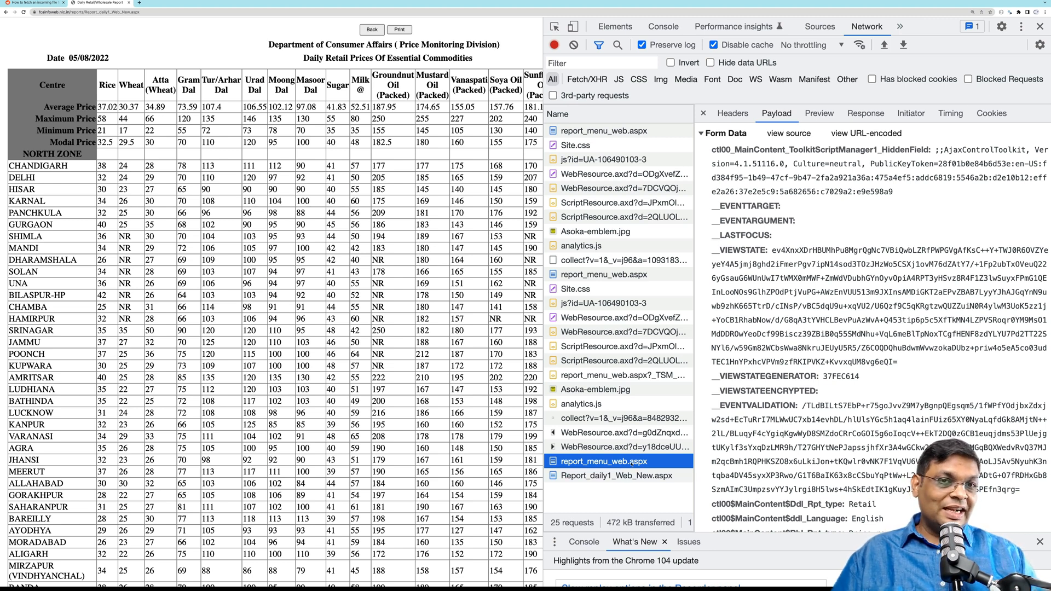
mouse_move(633, 475)
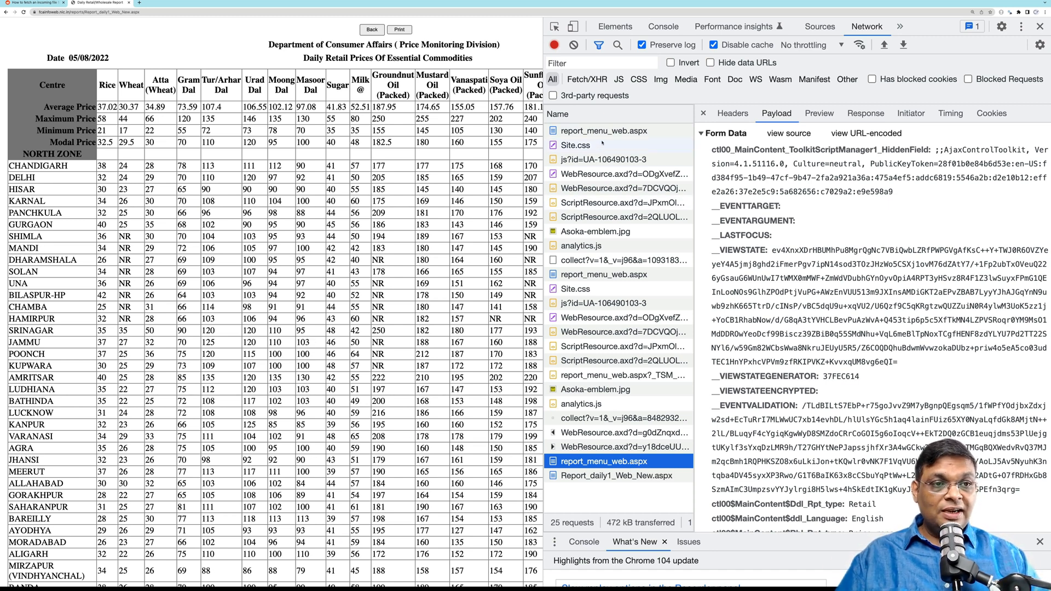
left_click(606, 274)
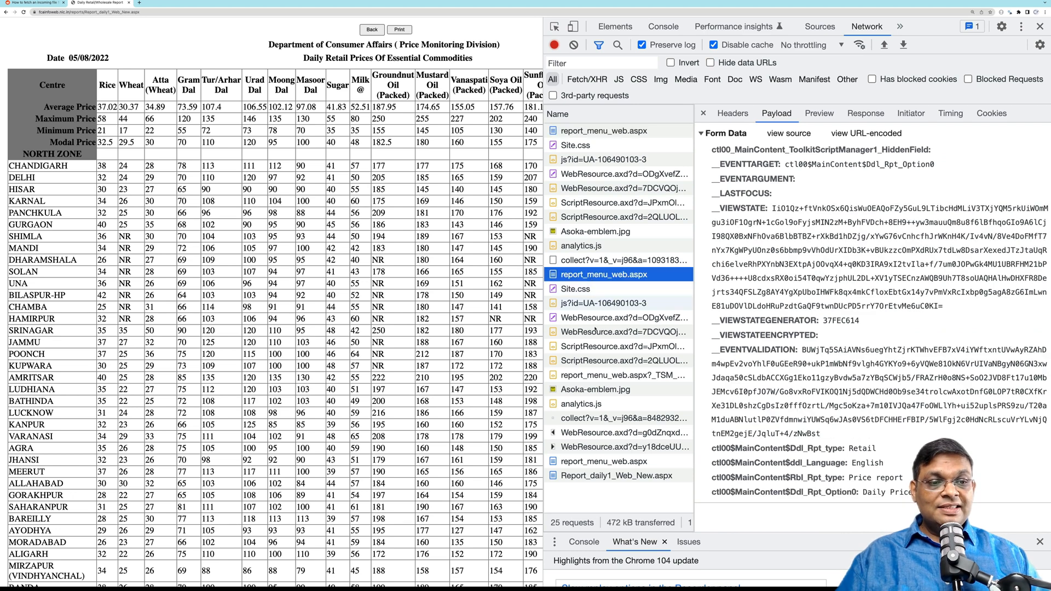
left_click(604, 461)
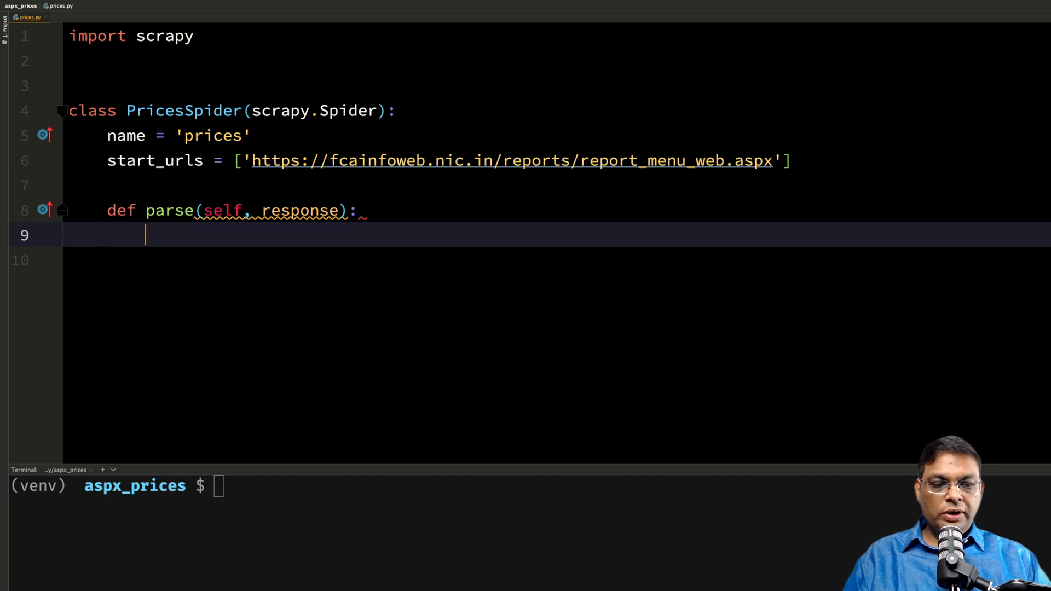
- Call open_in_browser(response) in parse with its scrapy import, then launch scrapy runspider in the terminal
type("open_in_browser(response)")
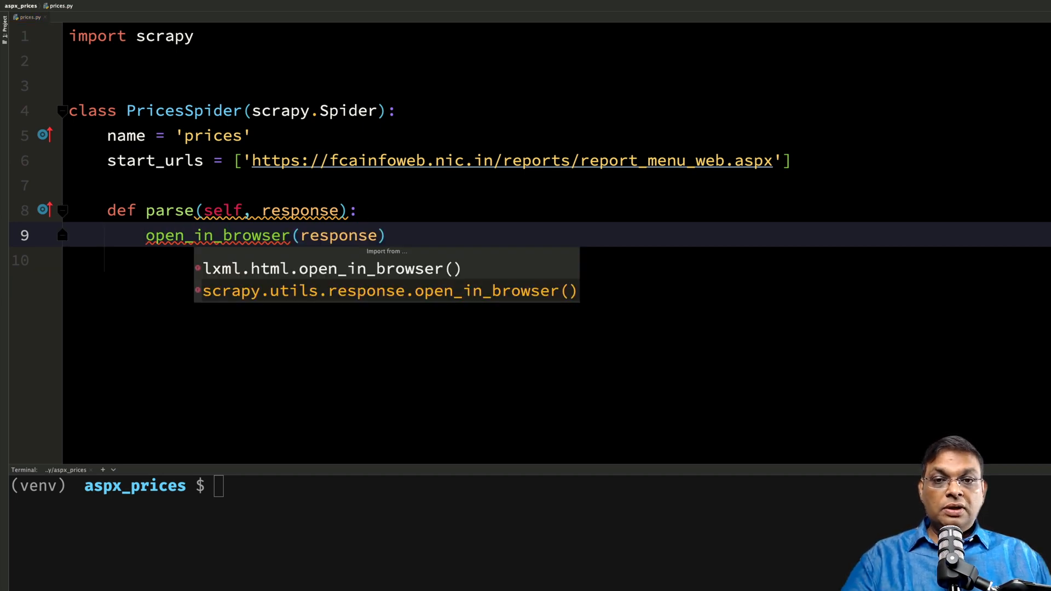
left_click(388, 290)
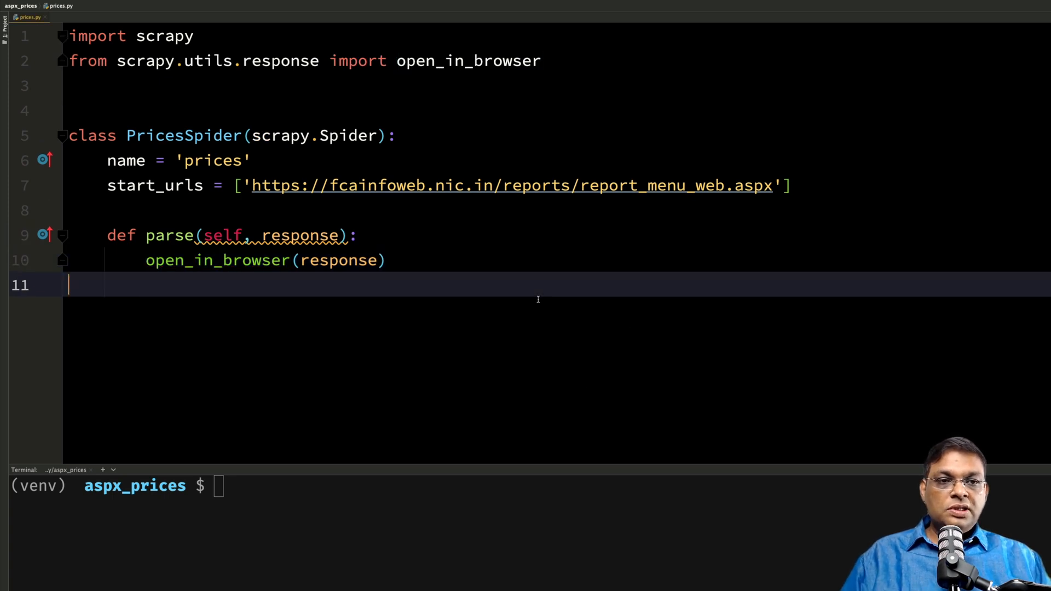
type("scr")
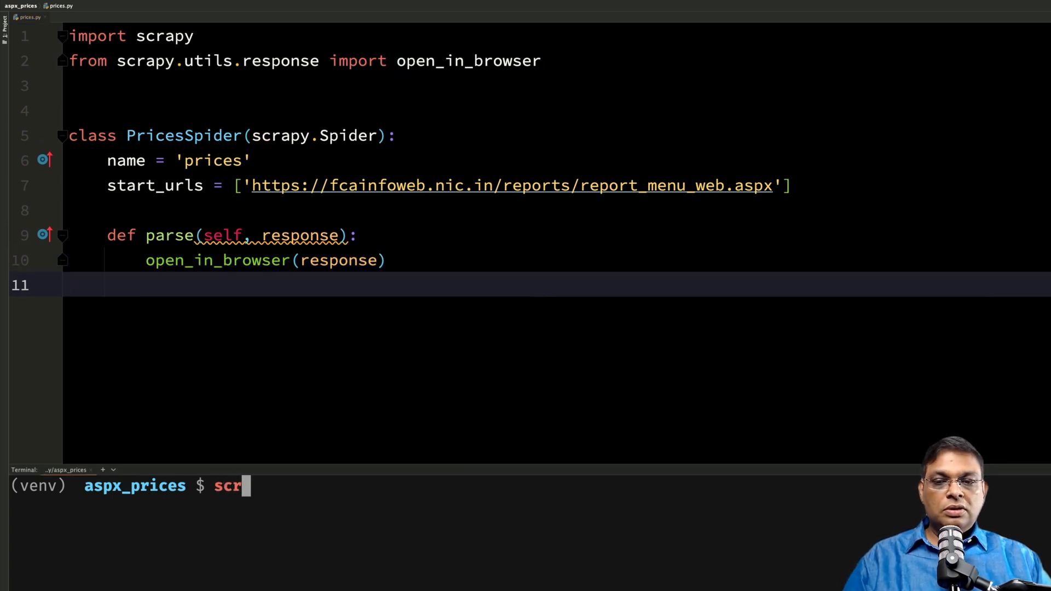
type("apy")
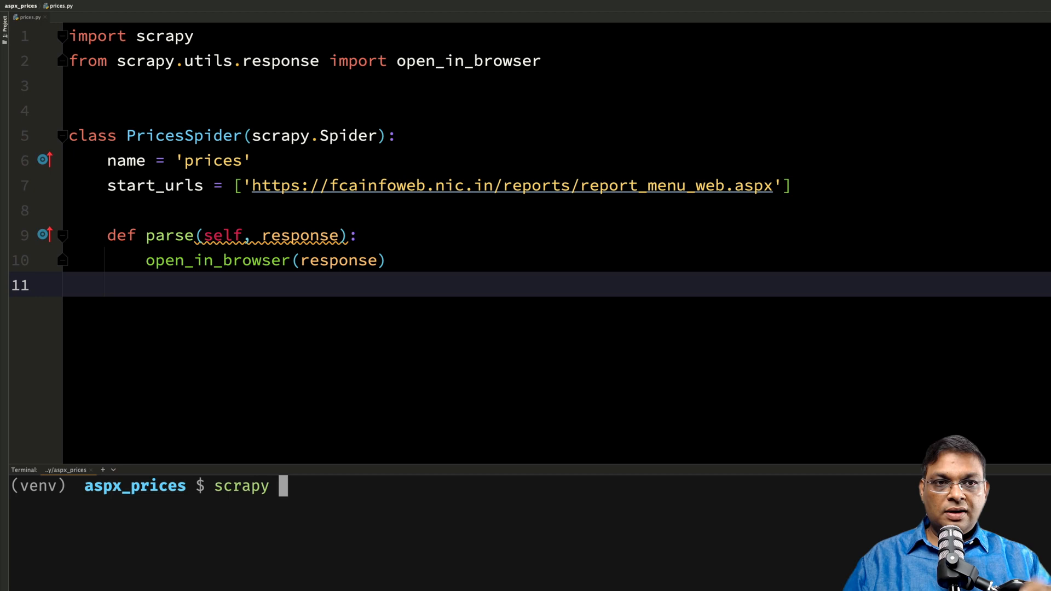
type("r")
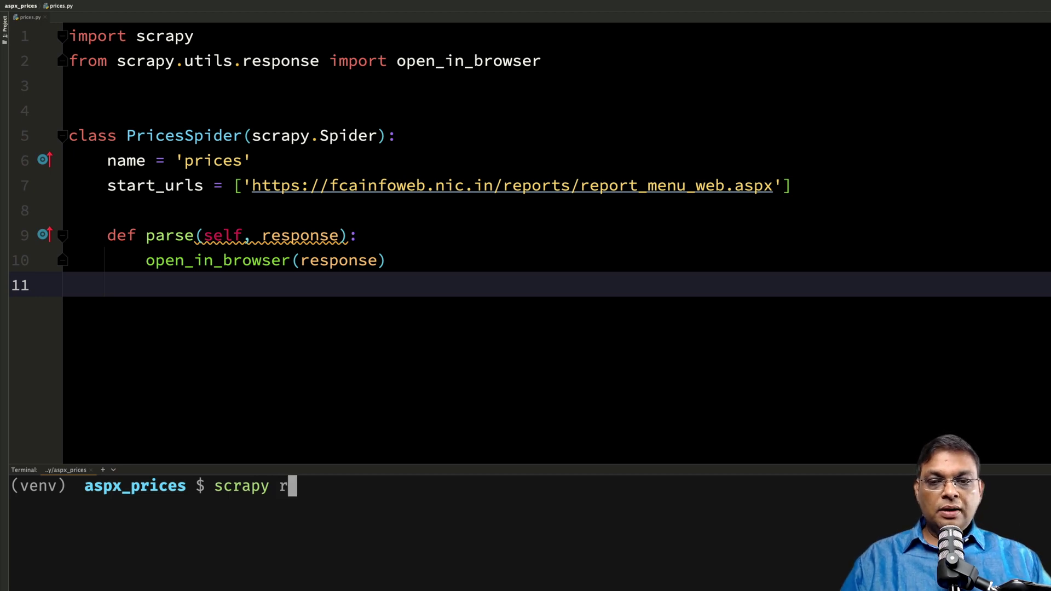
type("unspider")
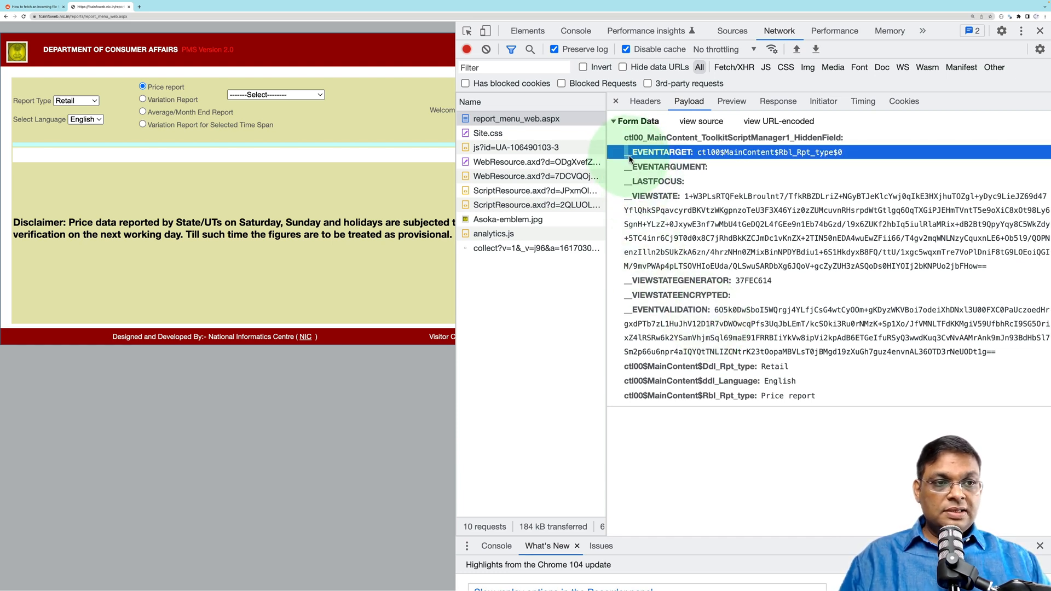
- Highlight the empty __EVENTARGUMENT field in the first report menu request's payload
left_click(663, 167)
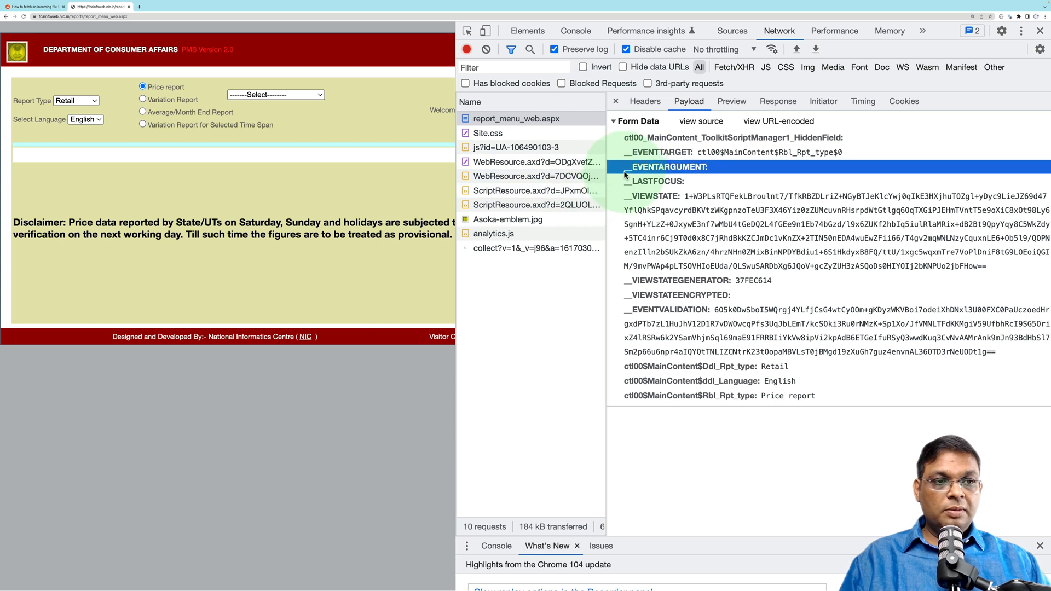
mouse_move(619, 207)
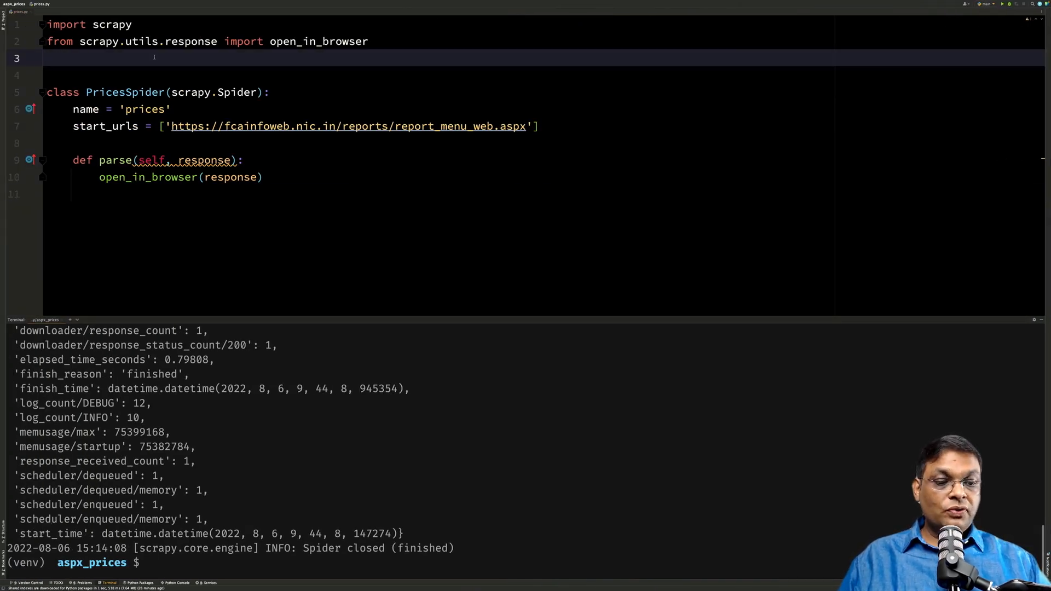
- Import FormRequest from scrapy and yield FormRequest.from_response(response, ) in parse
type("from")
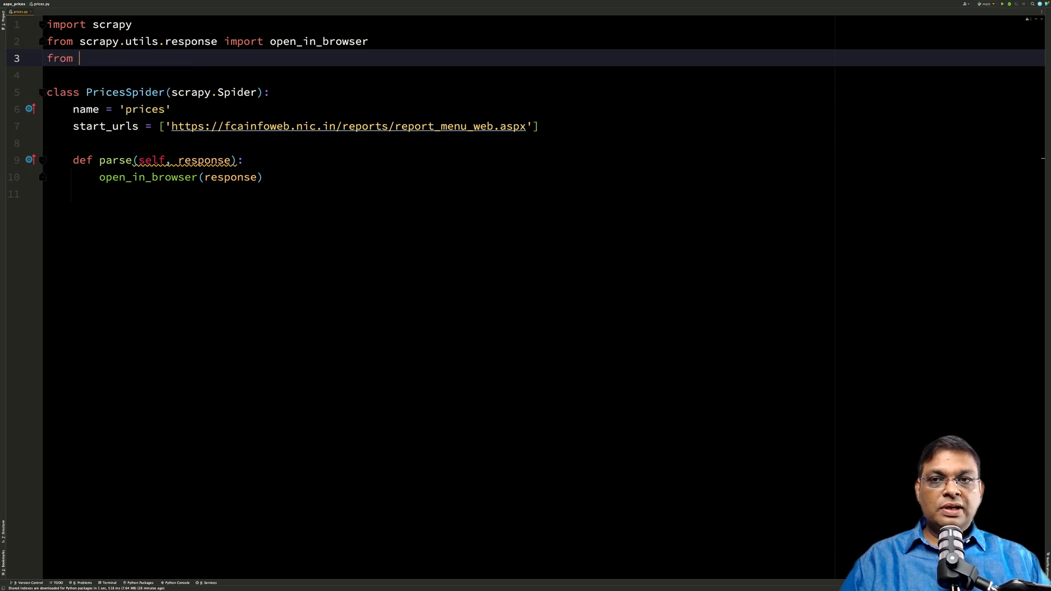
type("scrapy import")
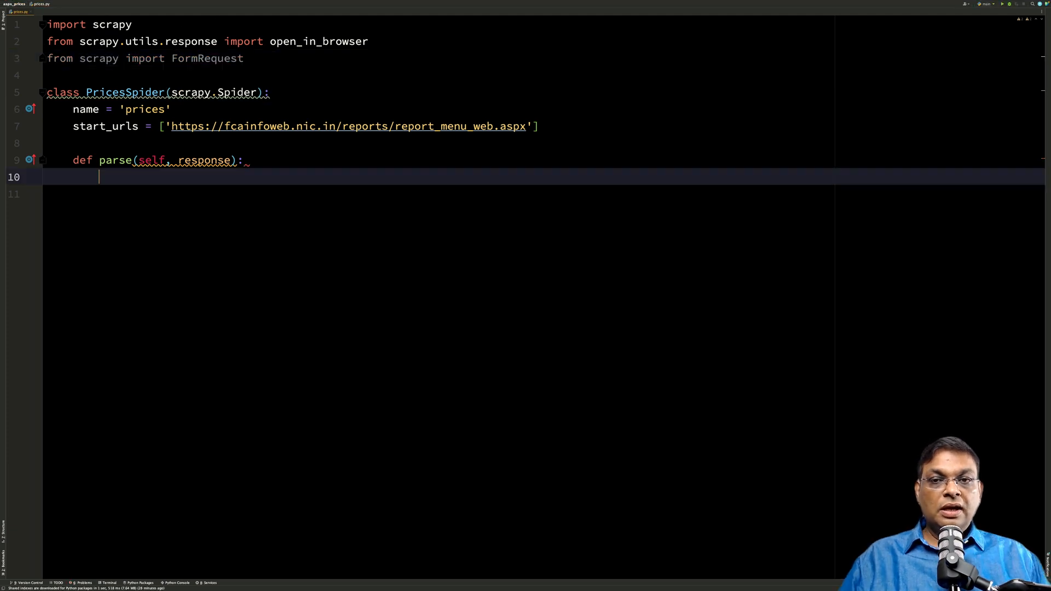
type("FormRequest")
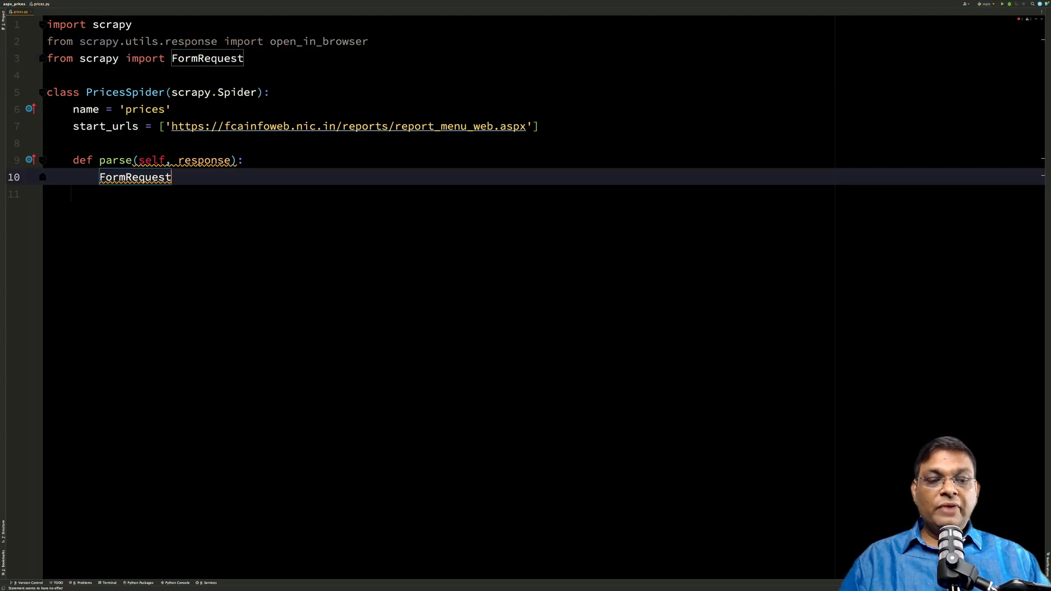
type(".from_response()")
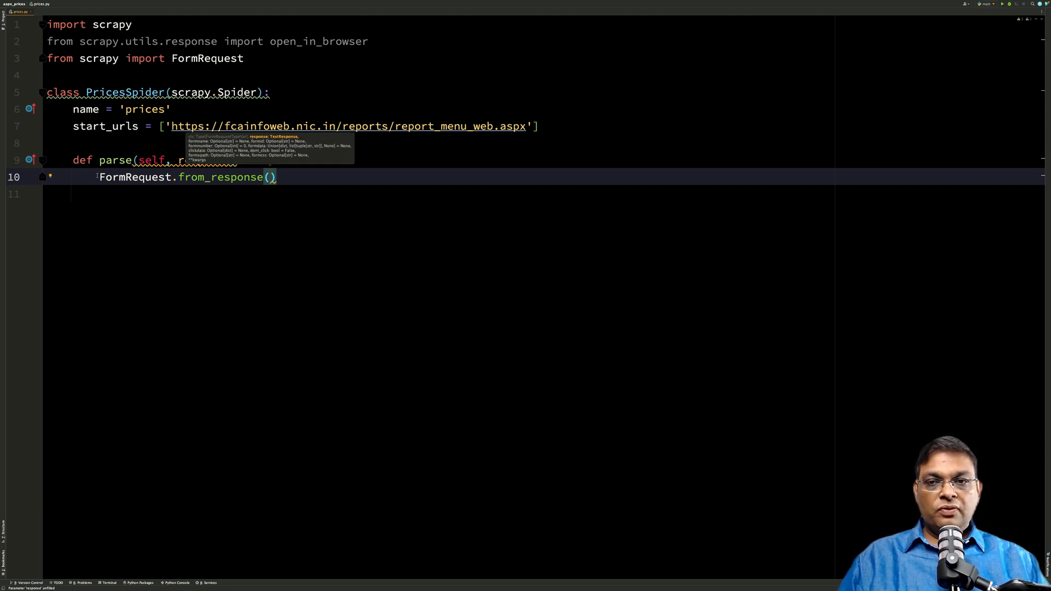
type("yield")
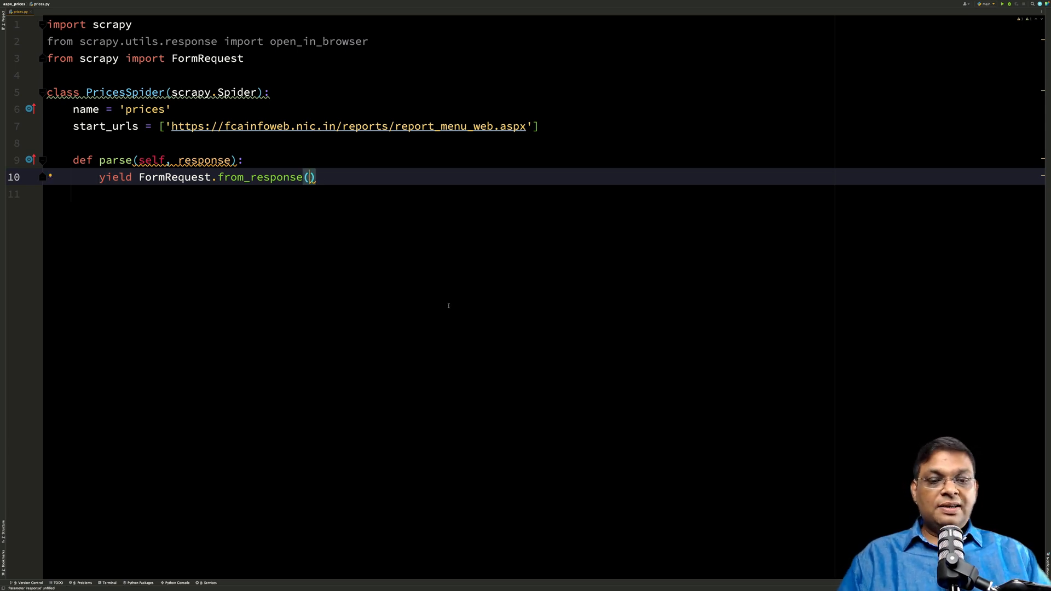
type("response,")
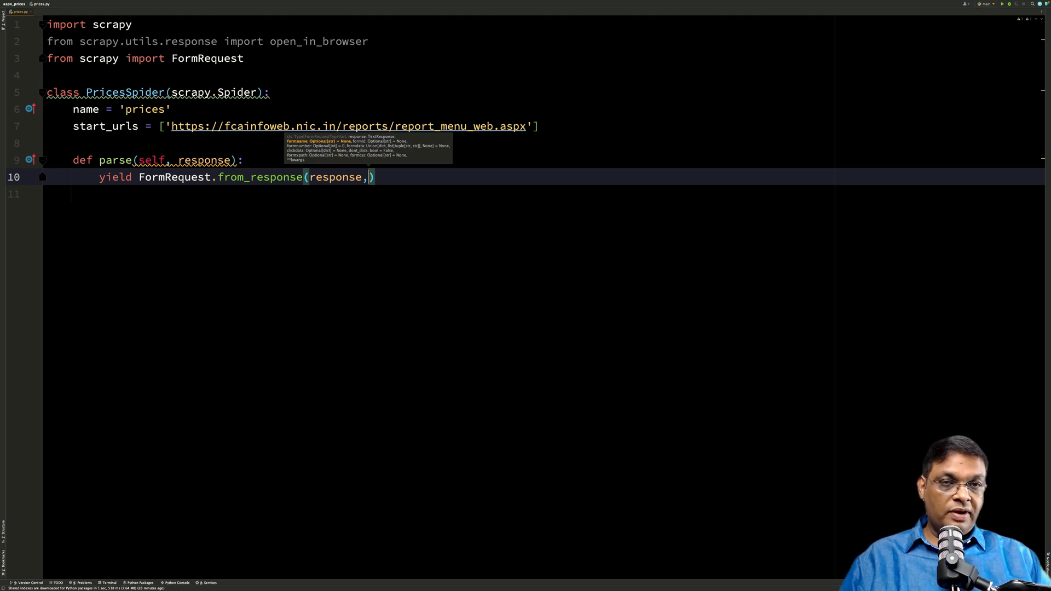
mouse_move(449, 307)
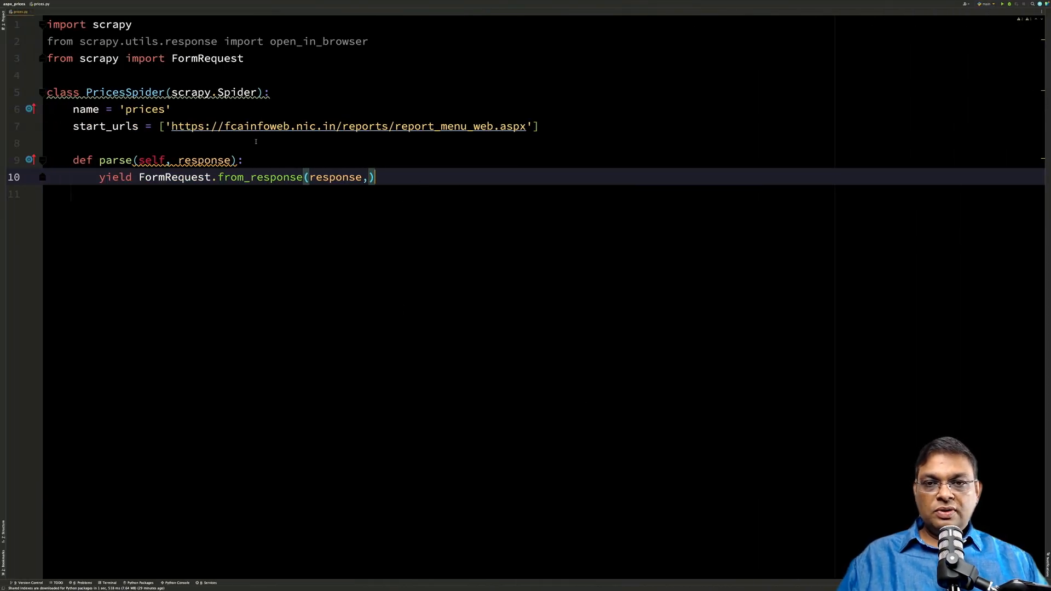
- Build the data dict and pass it to the request as formdata=data
type("data =")
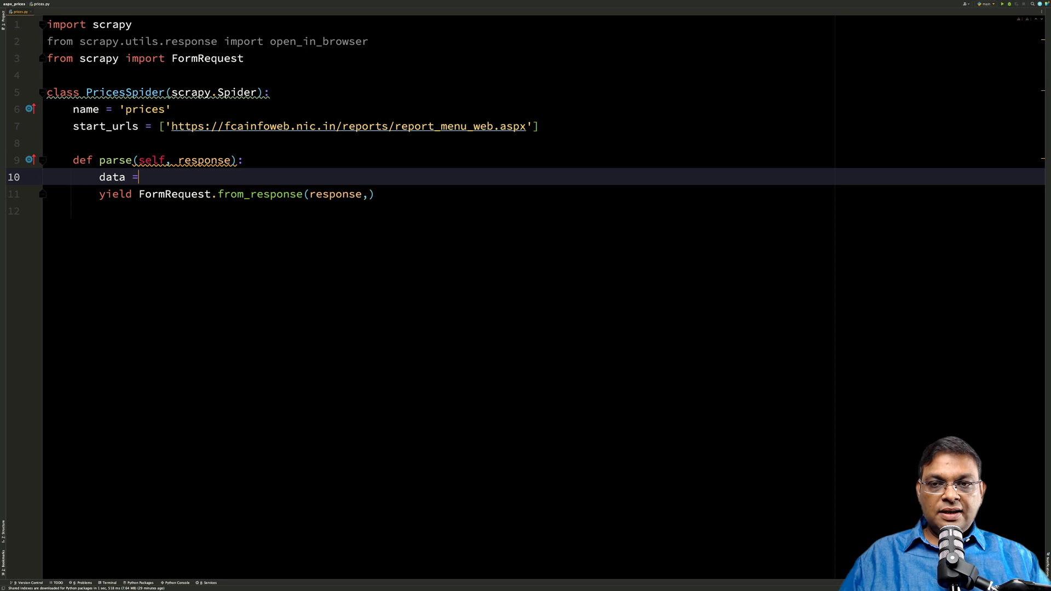
type("{")
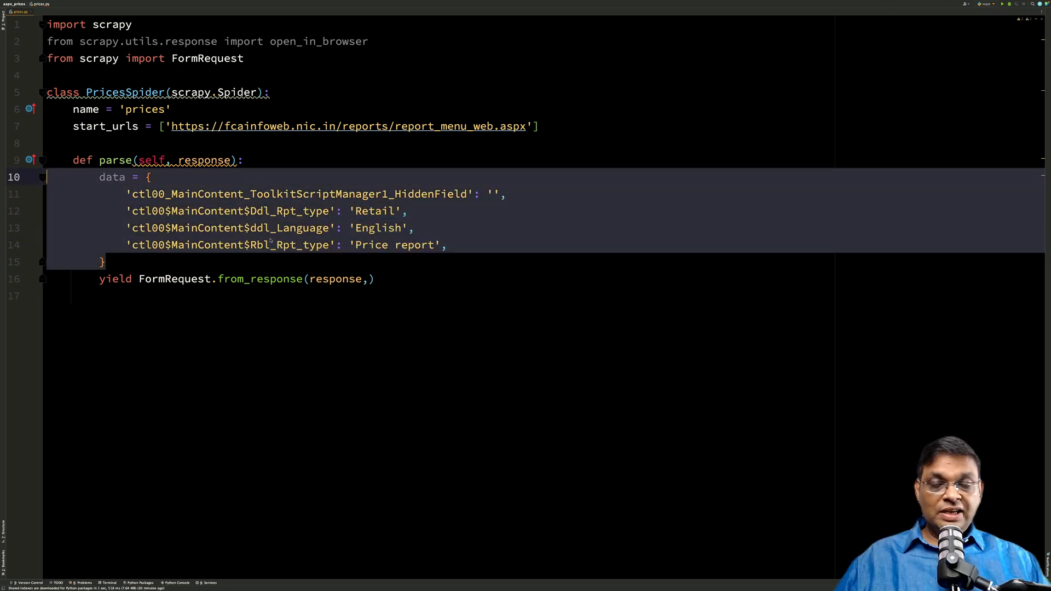
left_click(369, 279)
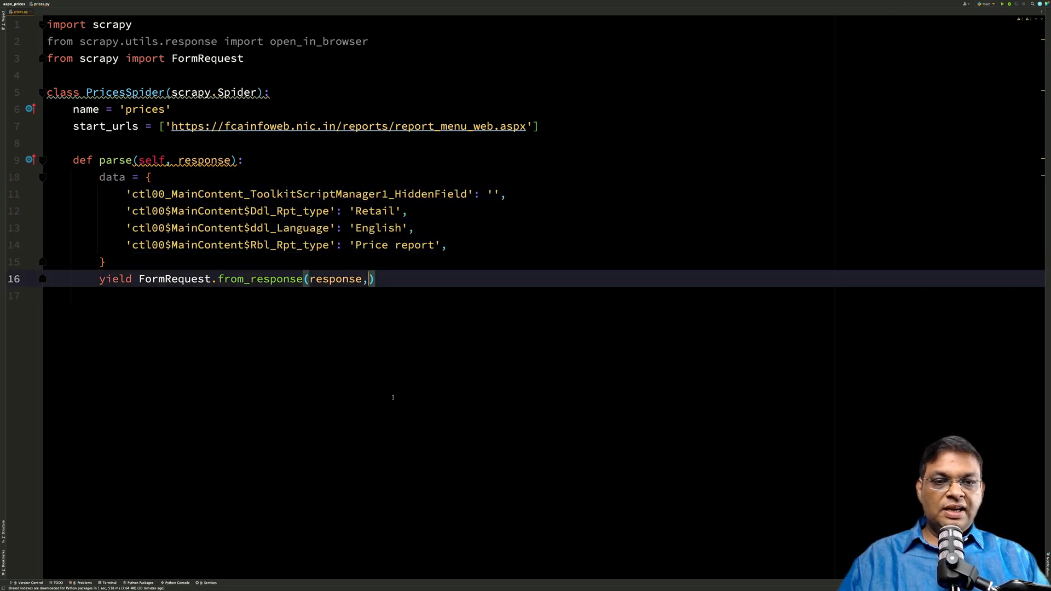
type("formdata=")
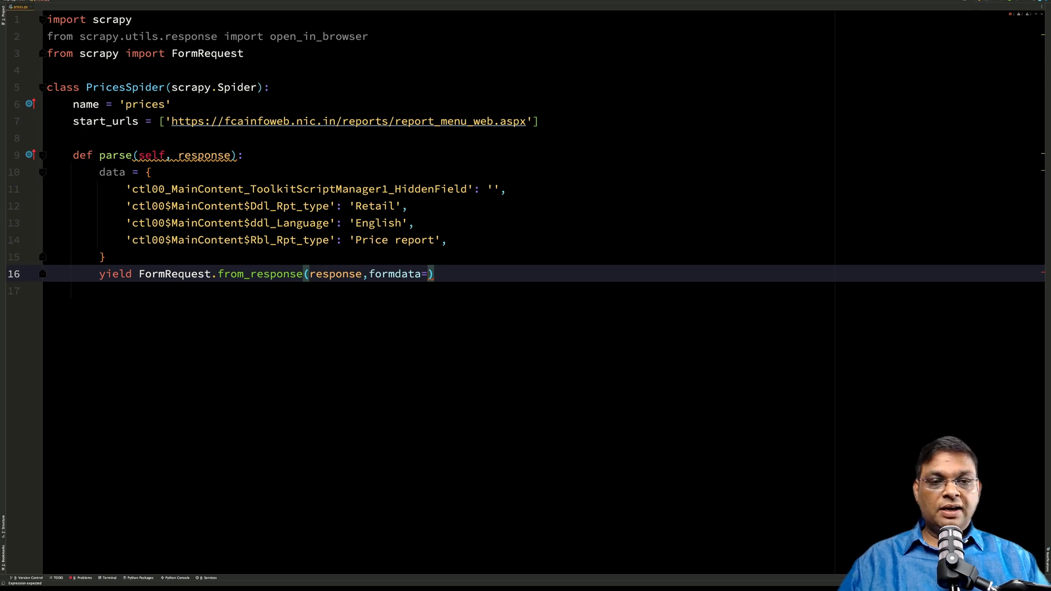
type("data, callback=")
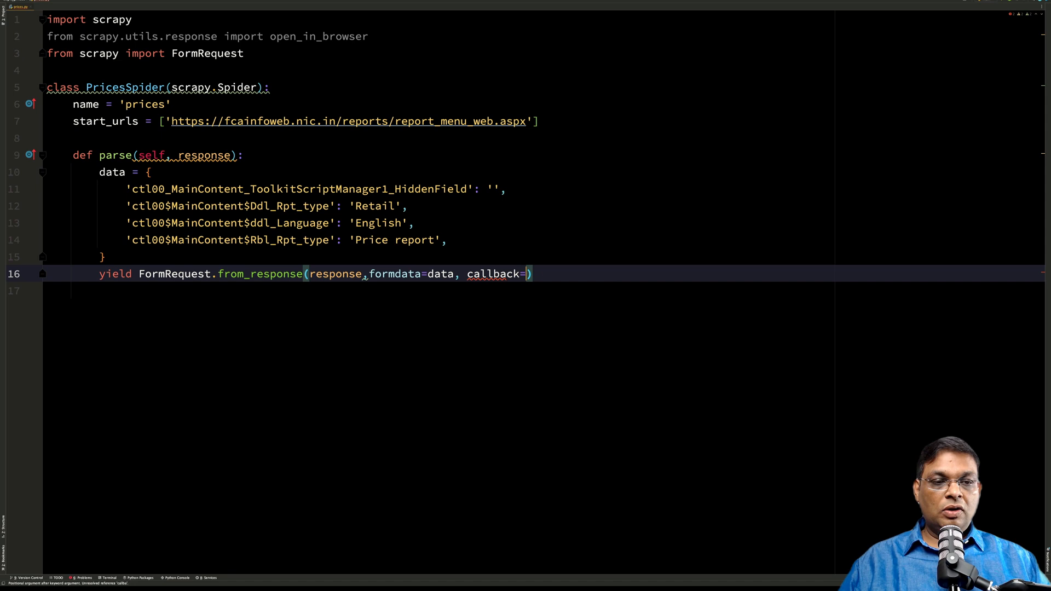
- Set callback=self.step2 and define the step2(self, response) method
type("self.")
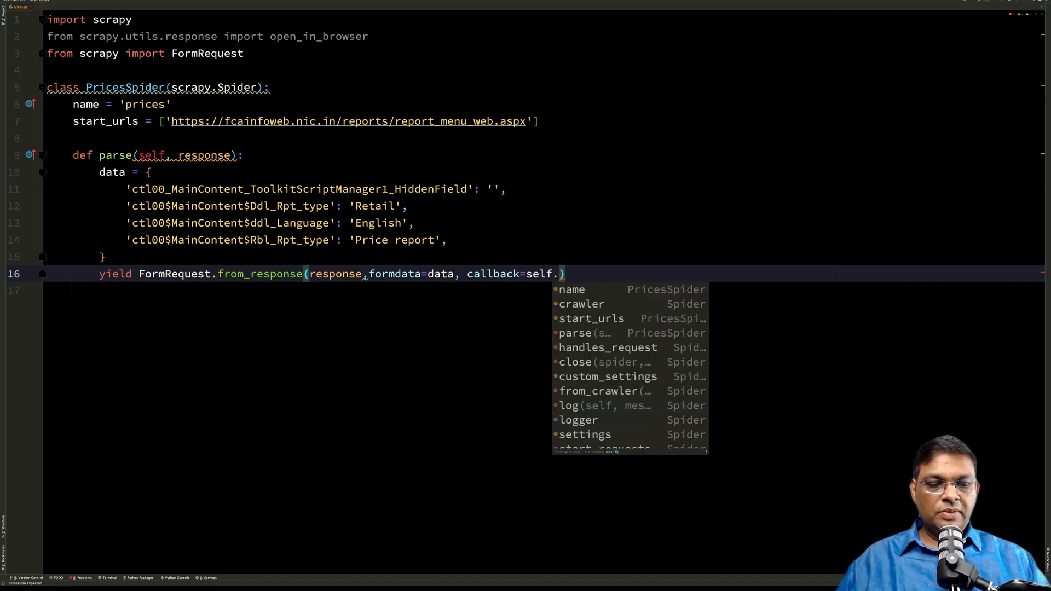
type("step2")
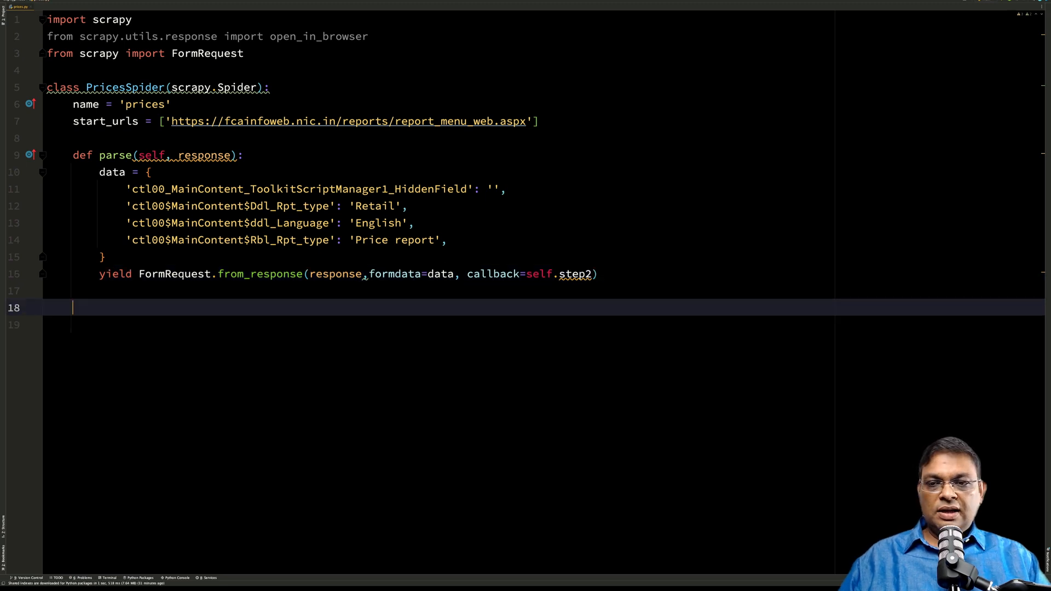
type("def step2(self):")
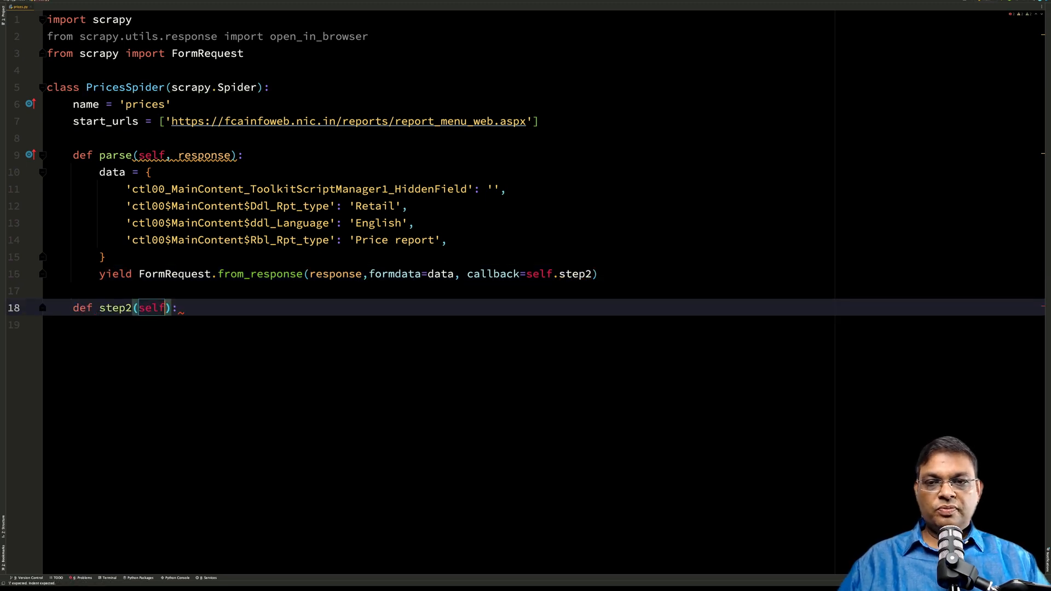
type(", respo")
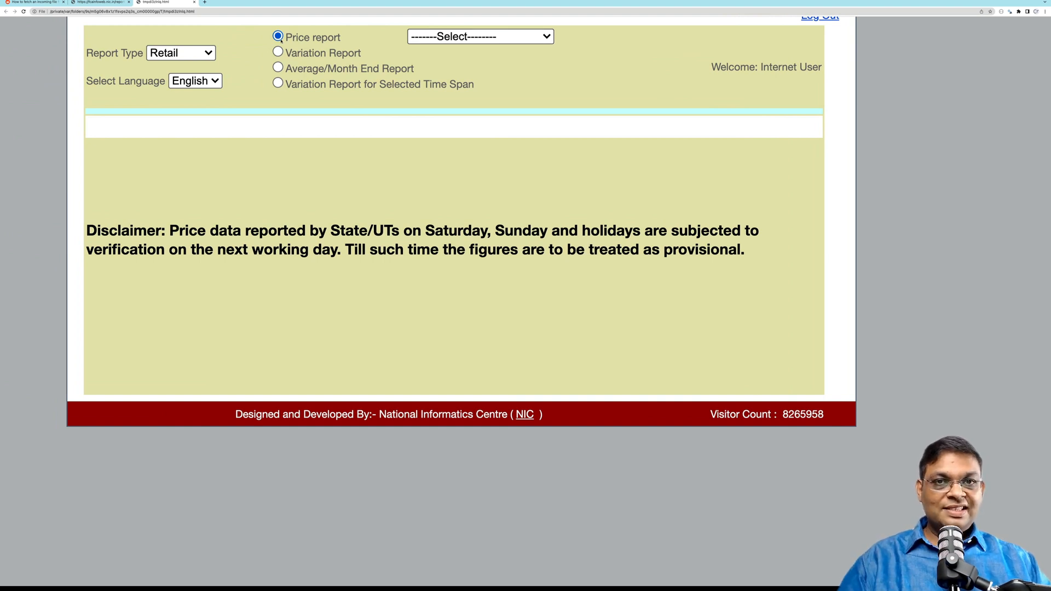
- Return to the live report page, check the report-kind dropdown and clear the network log
left_click(478, 37)
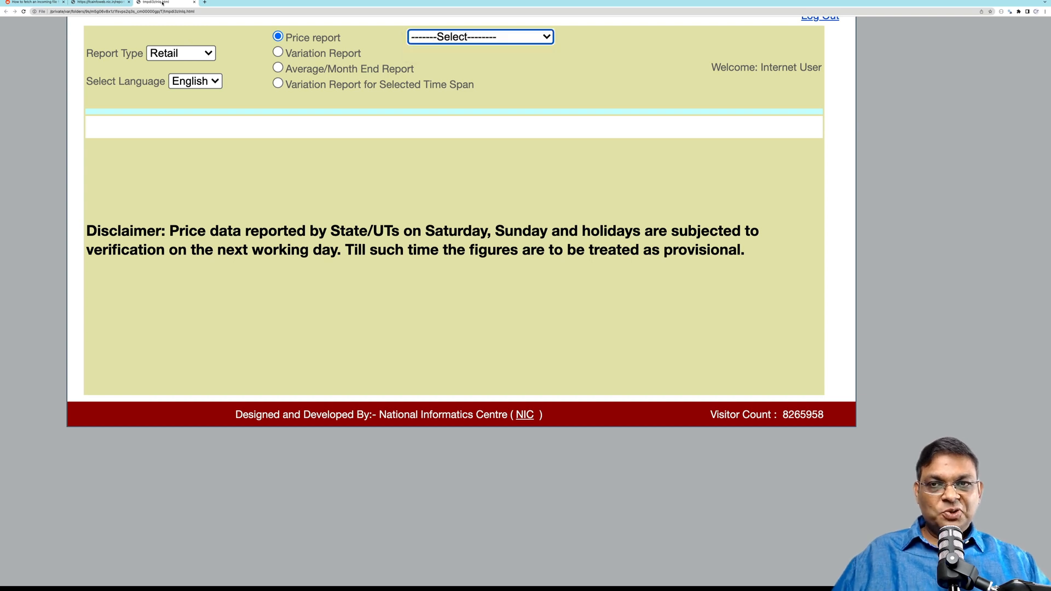
key("F12")
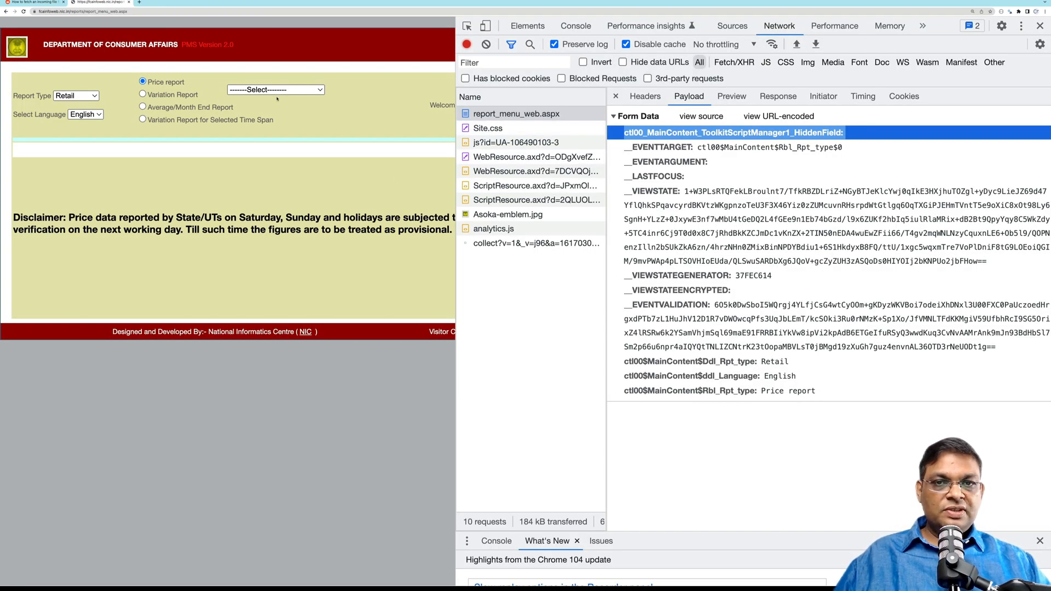
left_click(275, 89)
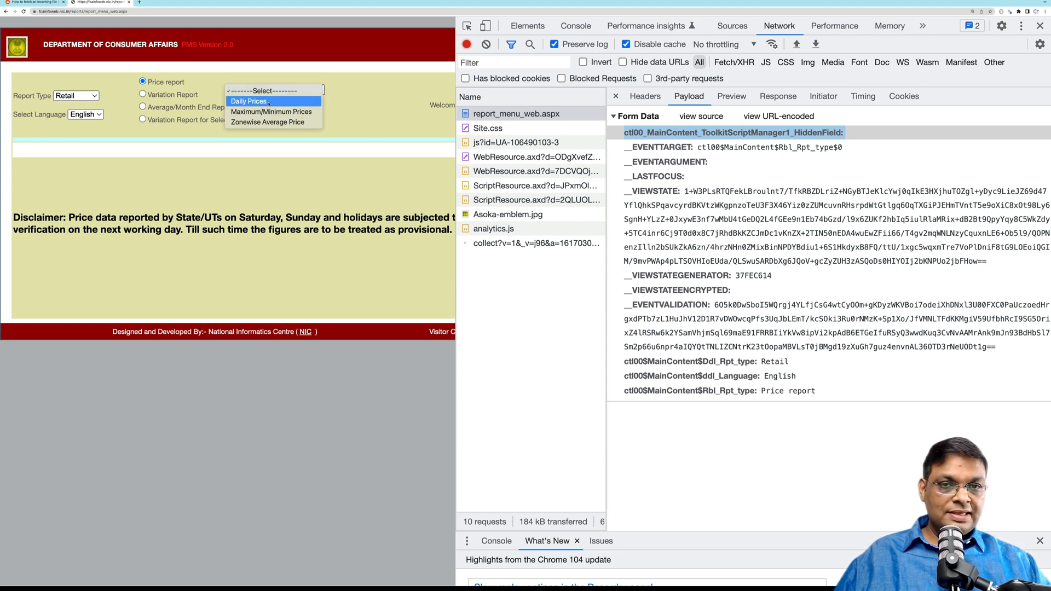
left_click(274, 89)
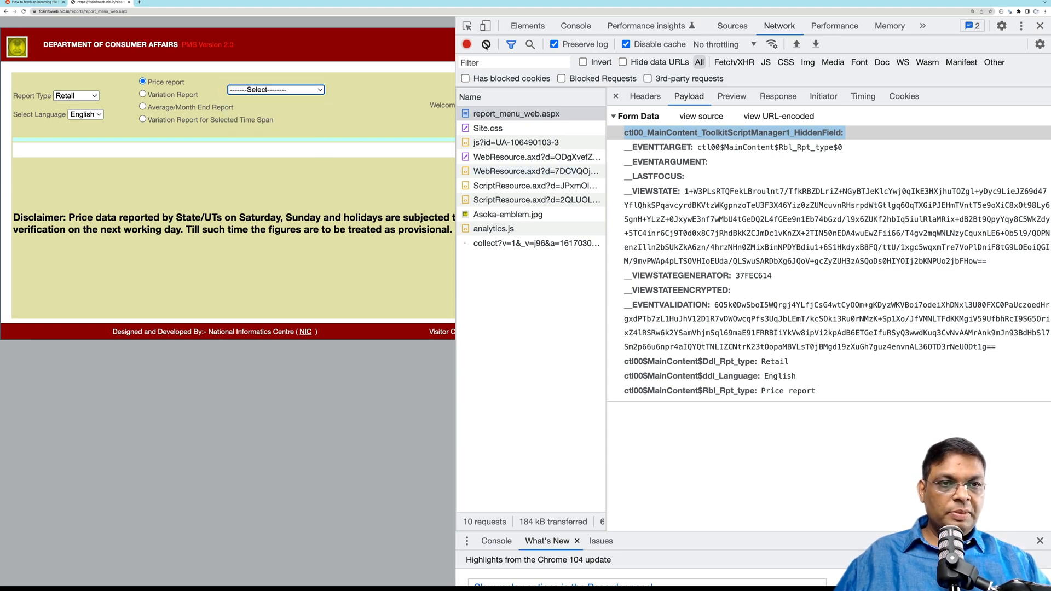
left_click(275, 89)
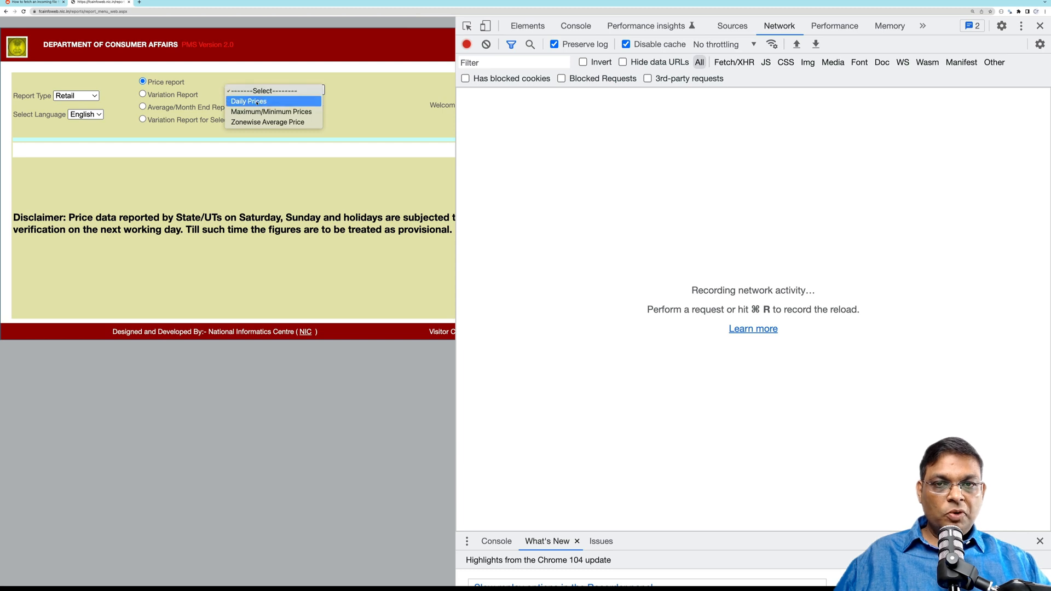
- Choose Daily Prices and review the resulting POST's headers and Ddl_Rpt_Option0 form data
left_click(247, 100)
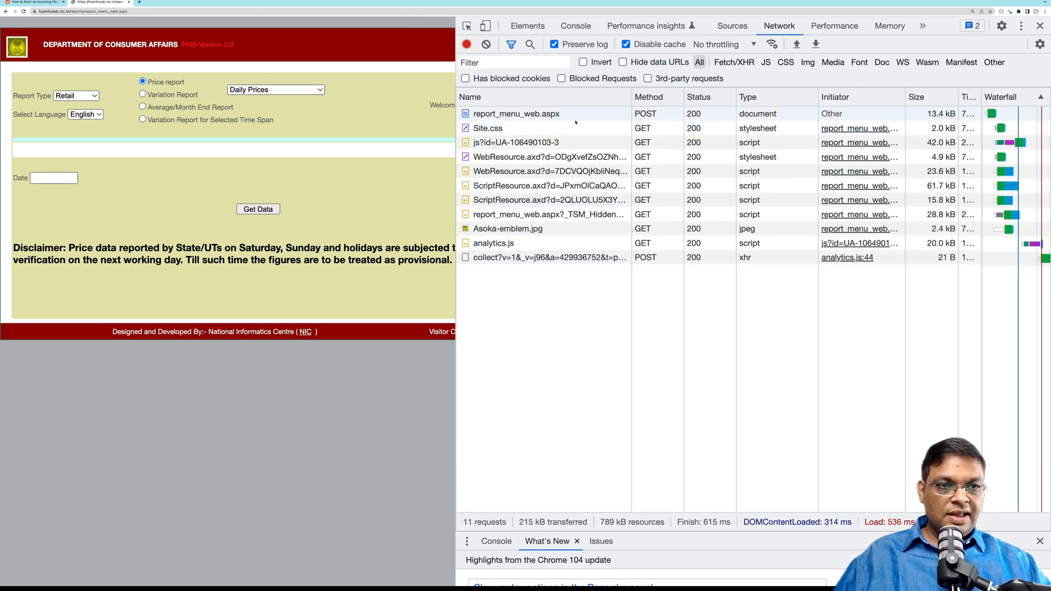
left_click(516, 112)
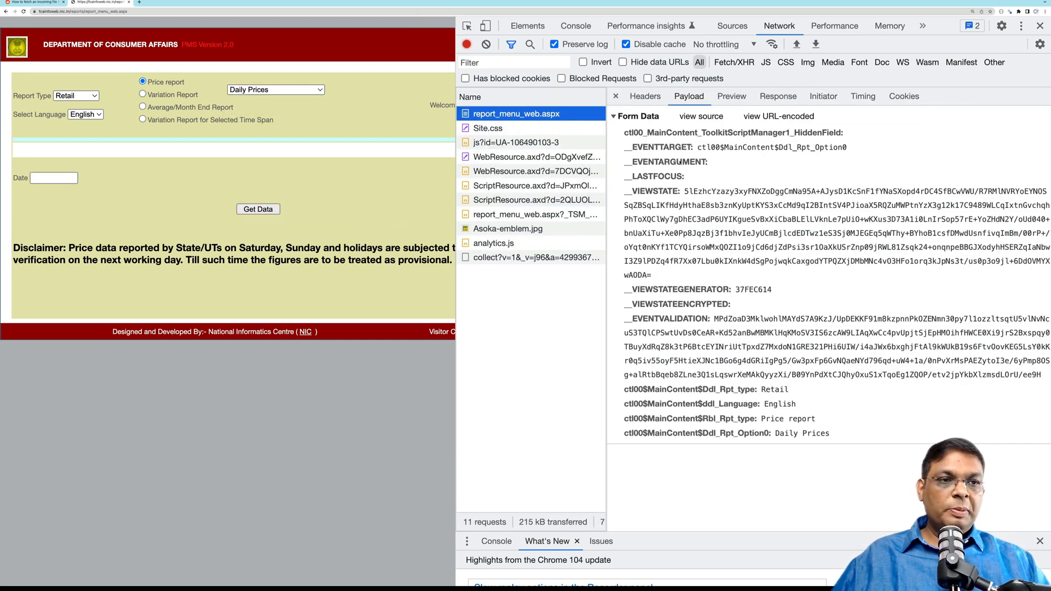
left_click(644, 96)
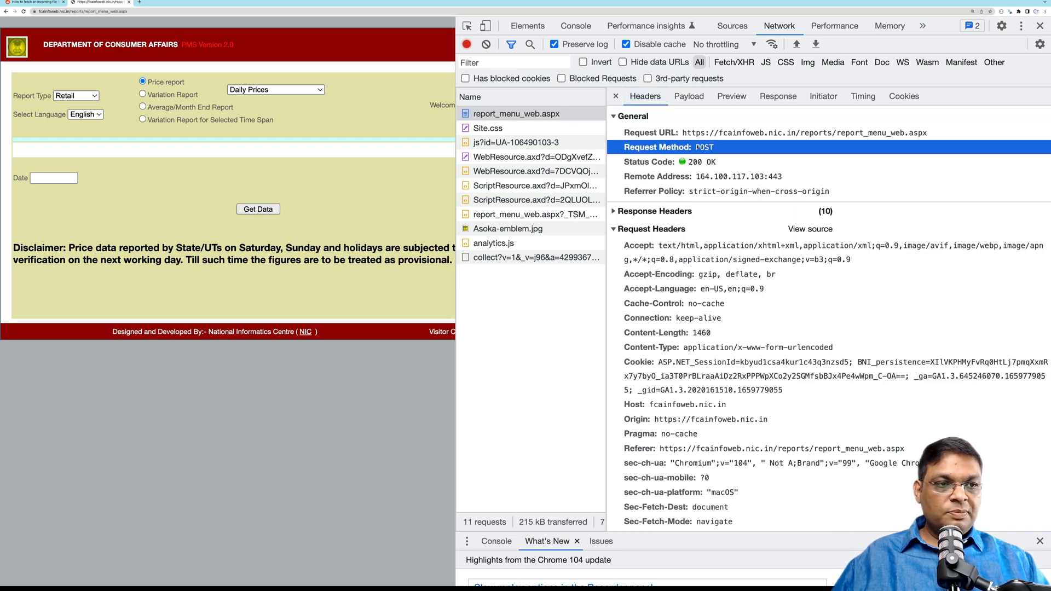
left_click(689, 96)
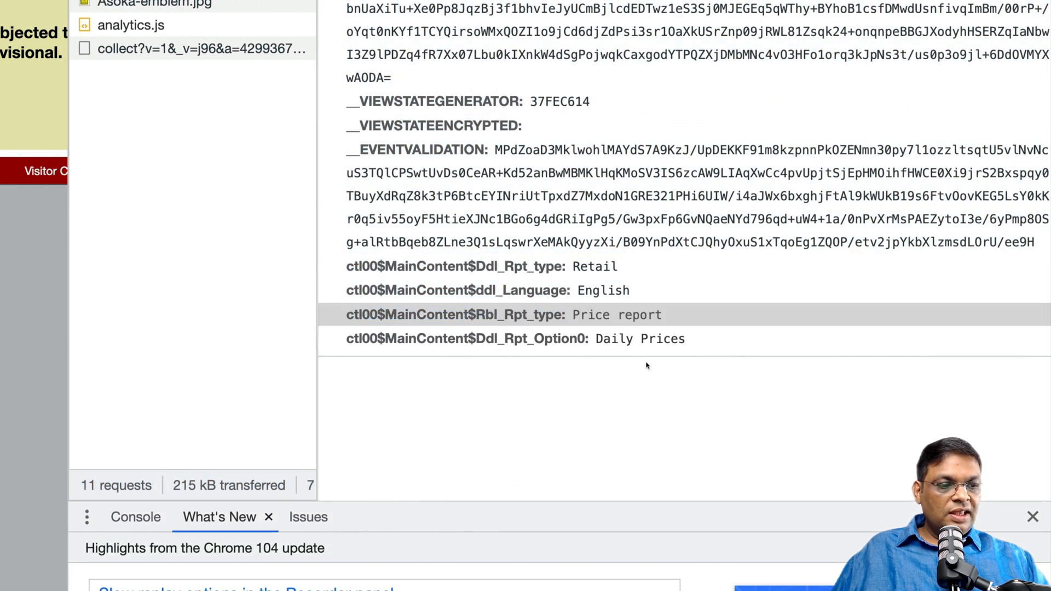
left_click(470, 338)
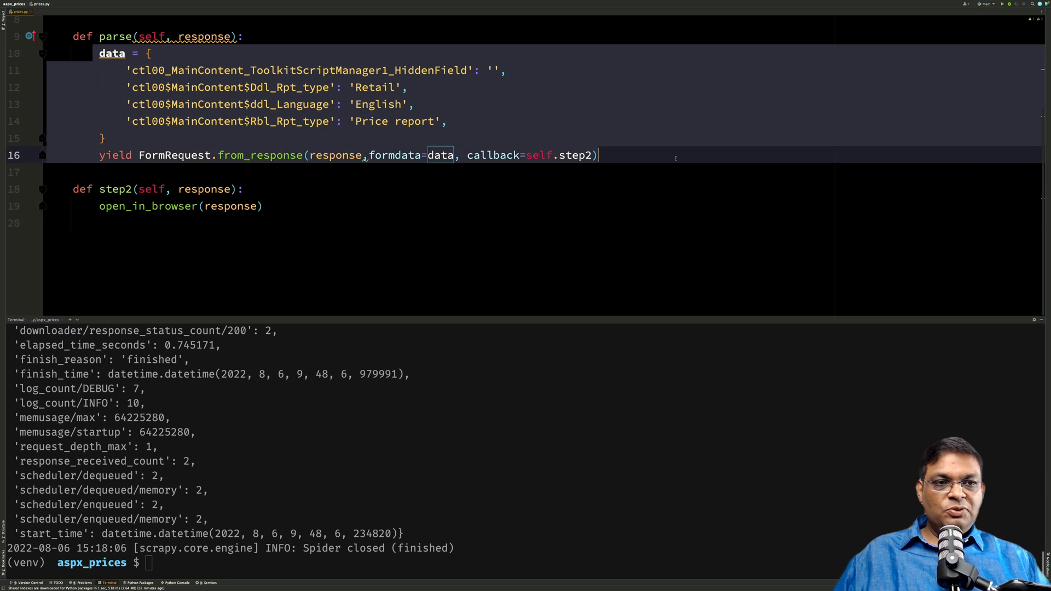
- Trim step2 to post Ddl_Rpt_Option0 'Daily Prices' with callback self.step3, which calls open_in_browser(response)
left_click(264, 206)
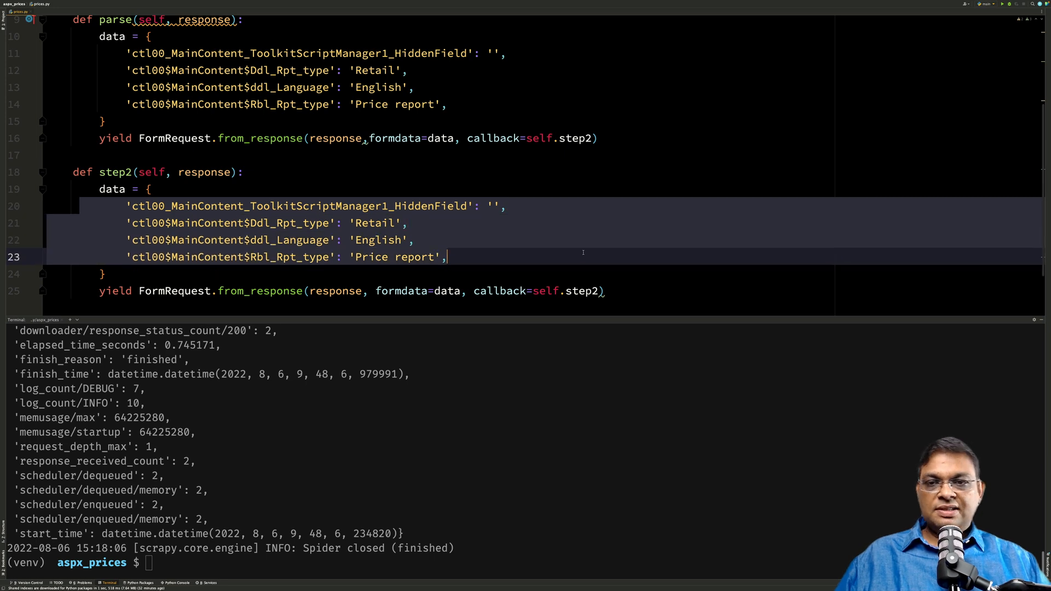
key("Delete")
type("def step3(self, ):")
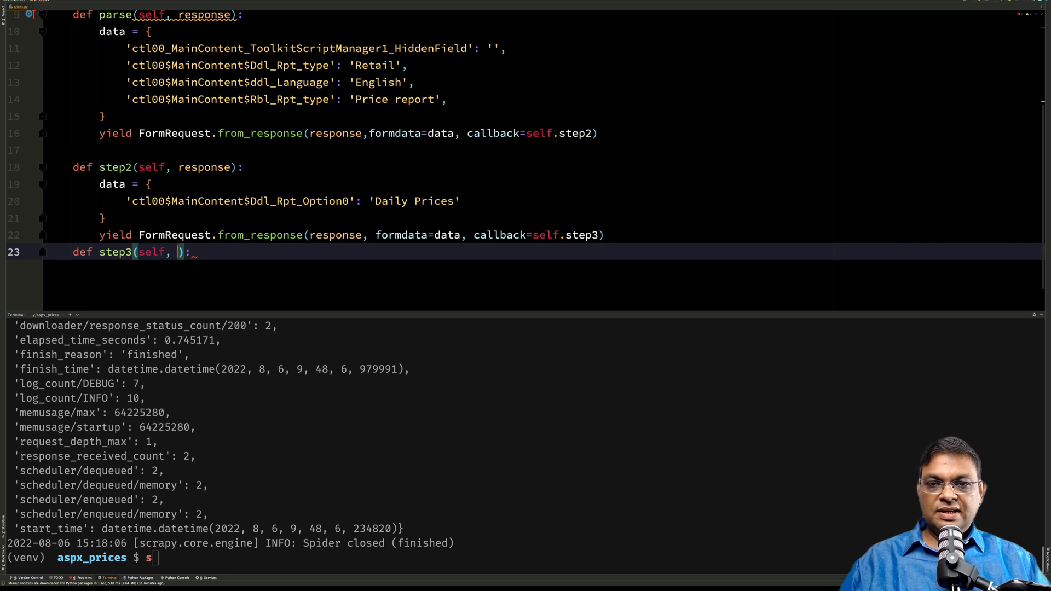
type("response")
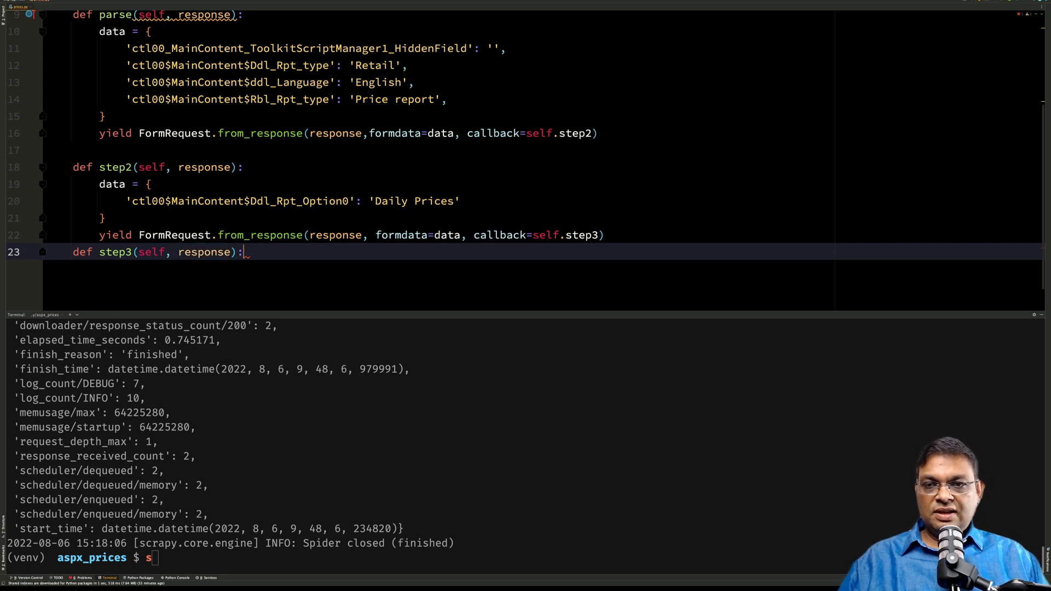
type("open(")
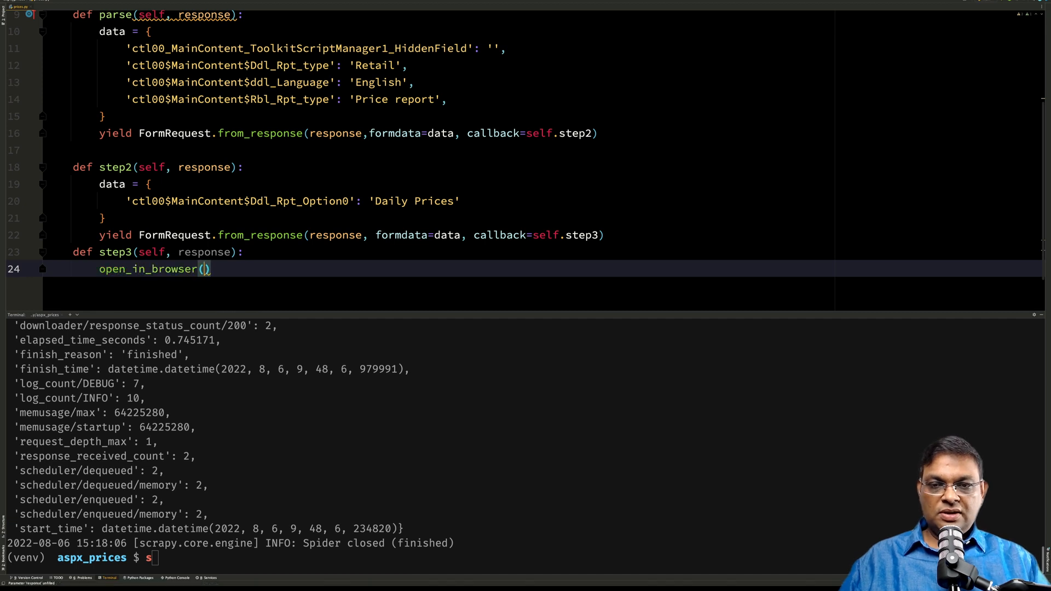
type("response")
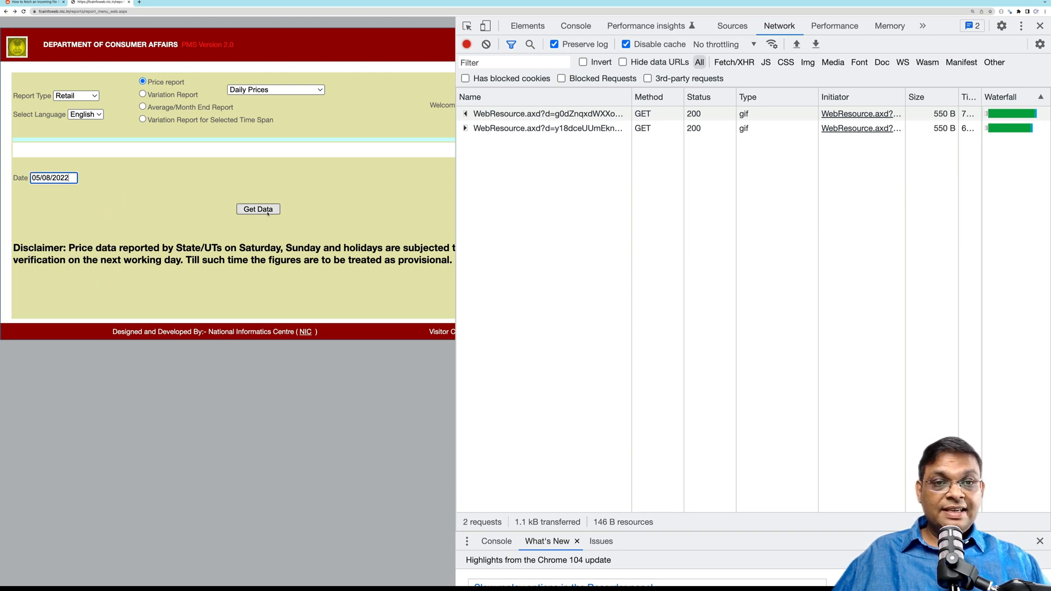
- Fetch the daily prices for 05/08/2022 and inspect the request's form payload in DevTools
left_click(259, 208)
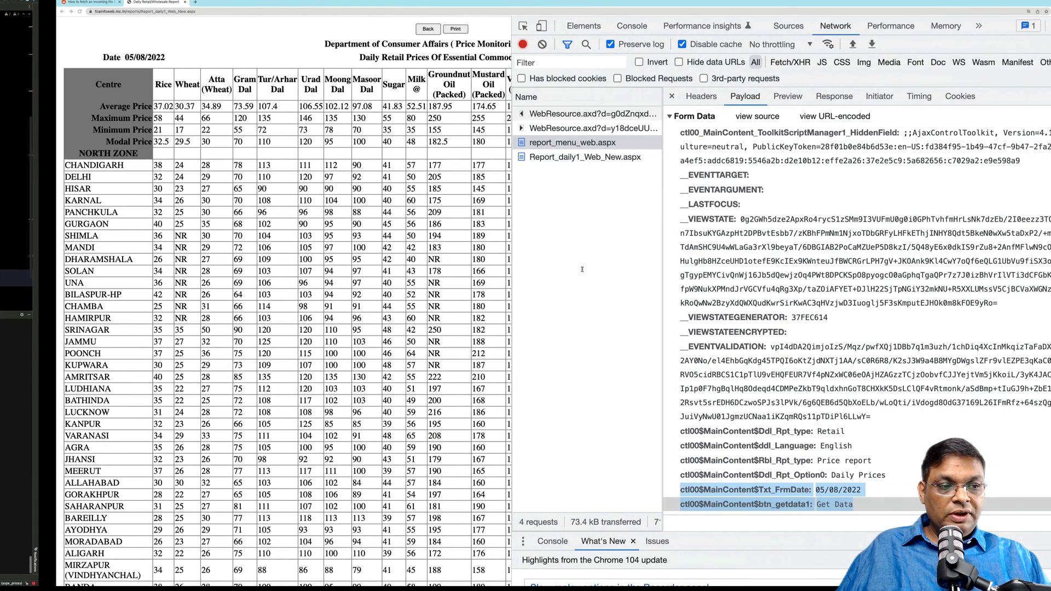
left_click(737, 489)
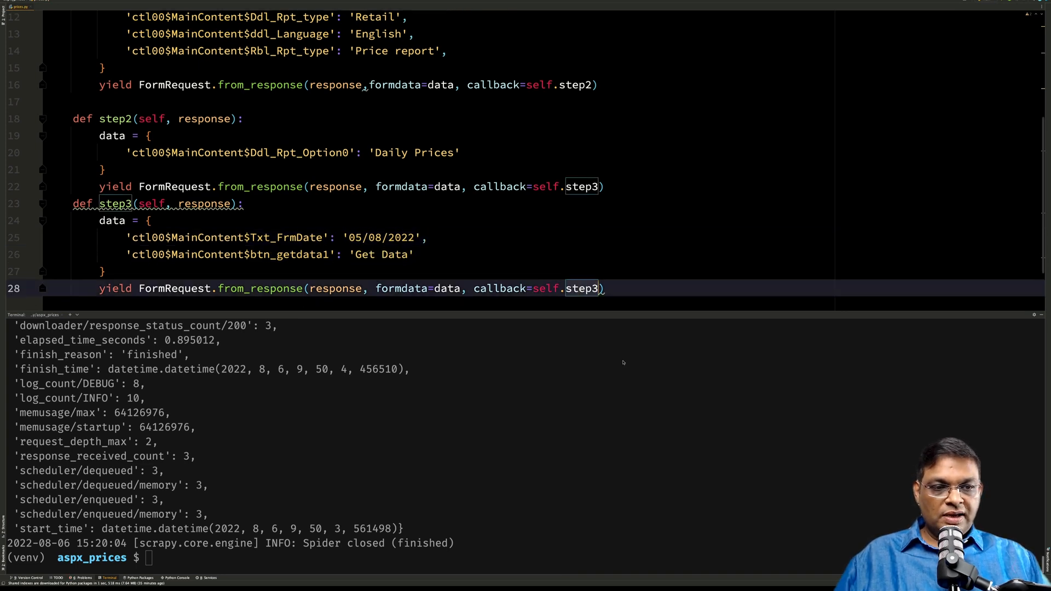
- Point step3's callback to a new parse_table(self, response) method and import pandas as pd
key("Backspace")
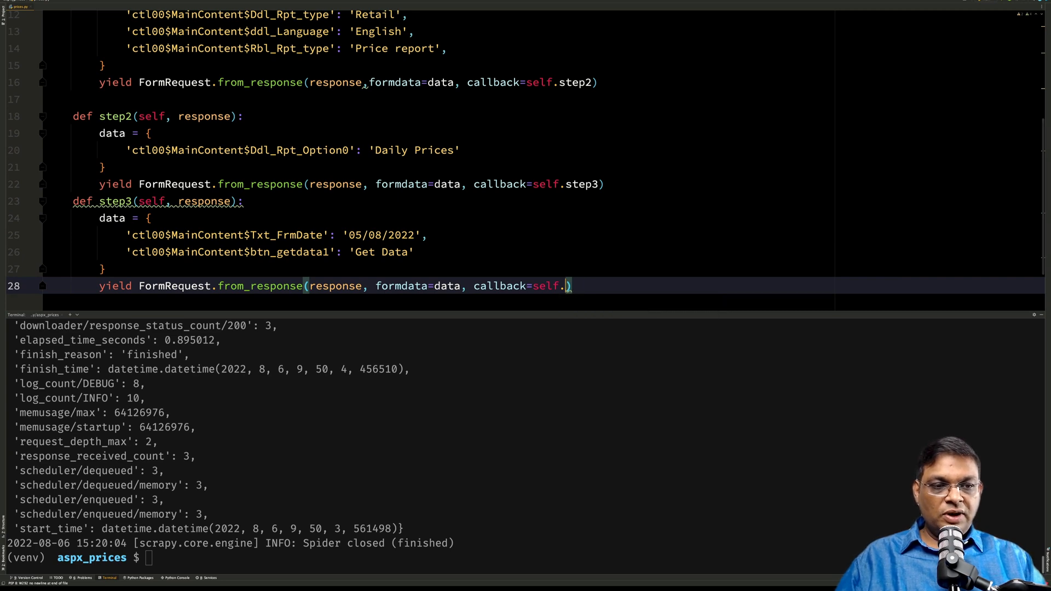
type("parse_table")
type("def")
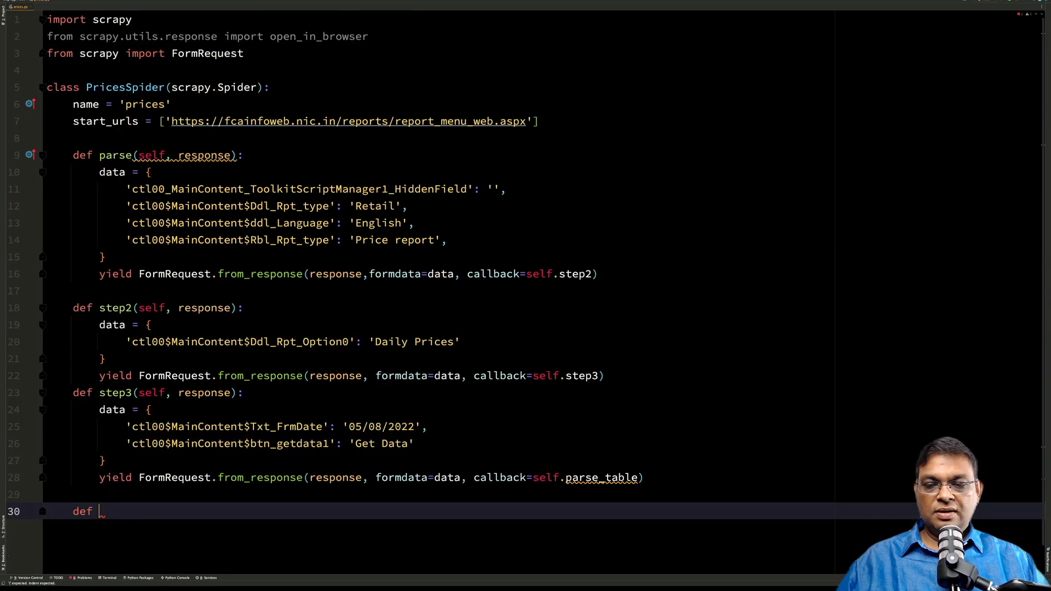
type("parse_t")
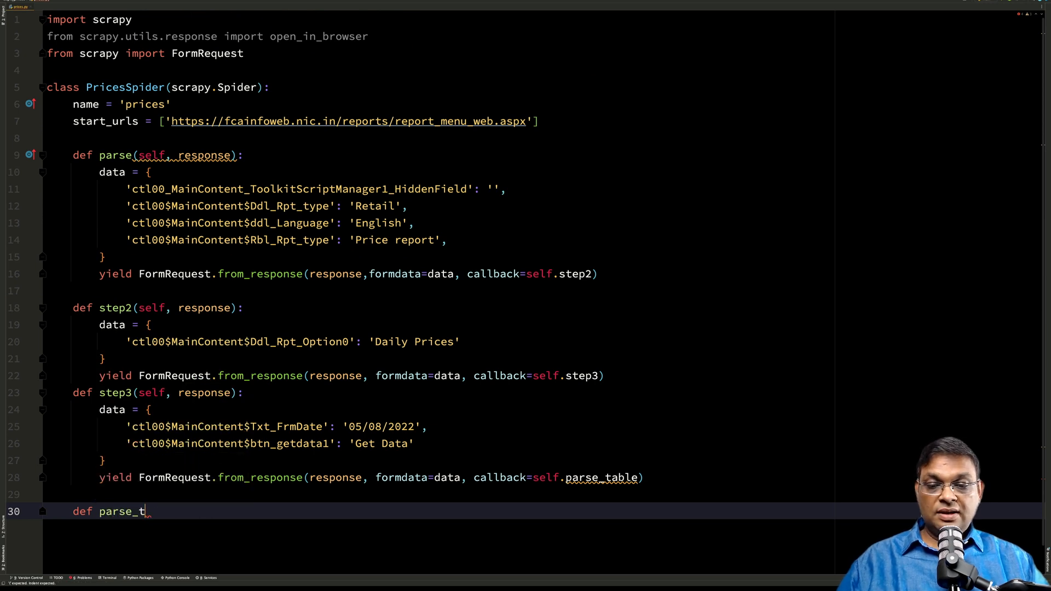
type("able(self, r):")
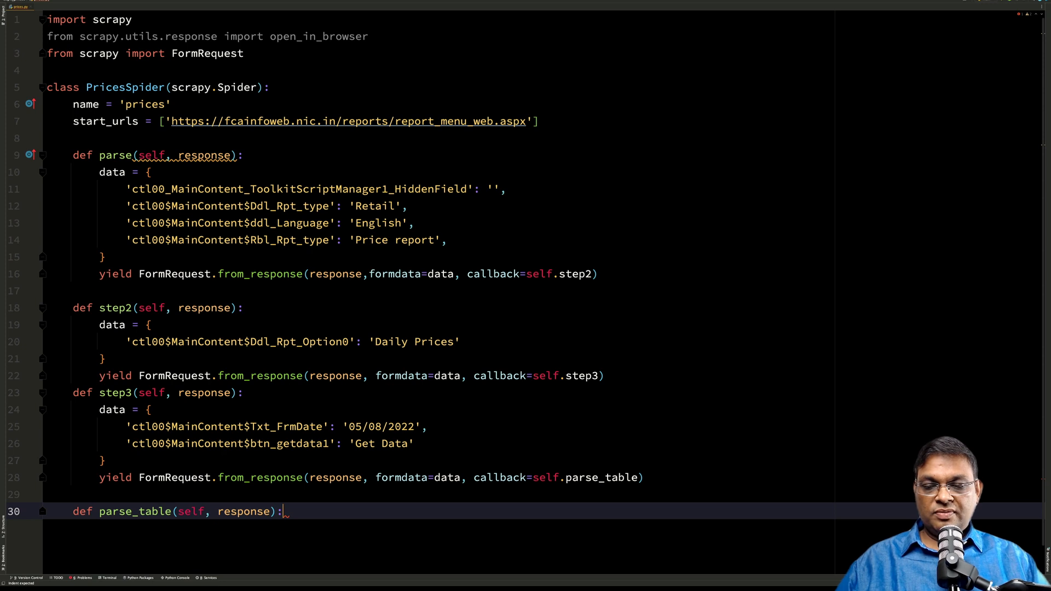
type("open")
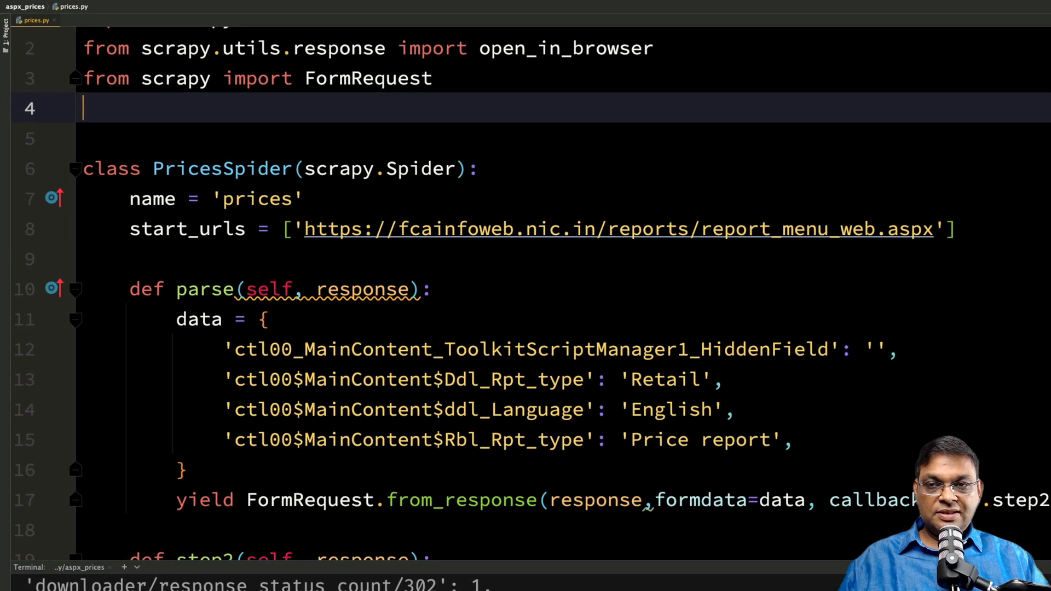
type("import pandas as")
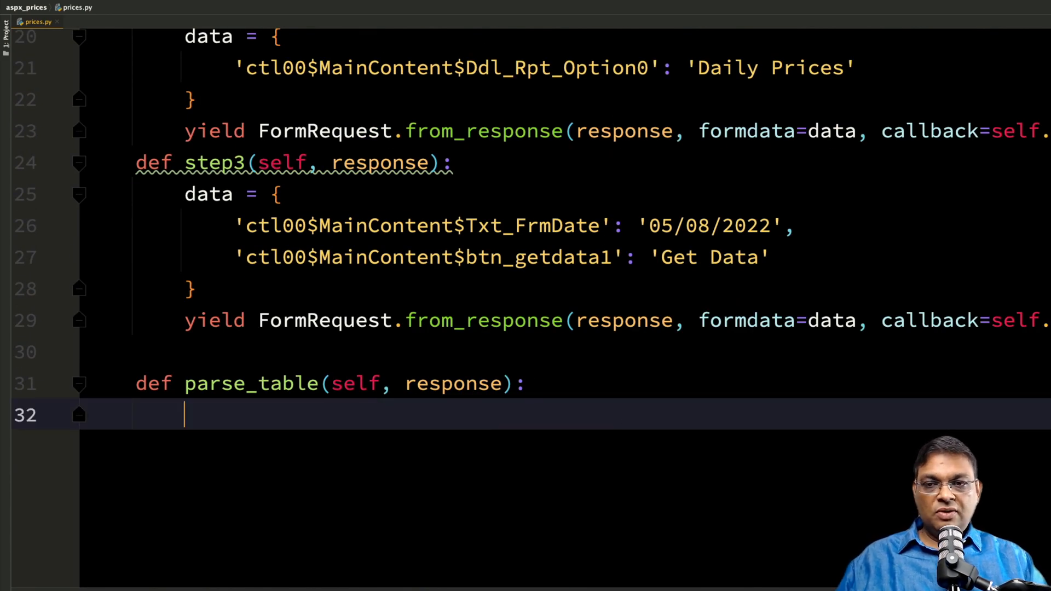
- Read the response's HTML tables into dfs with pd.read_html(response.text)
type("pd.read")
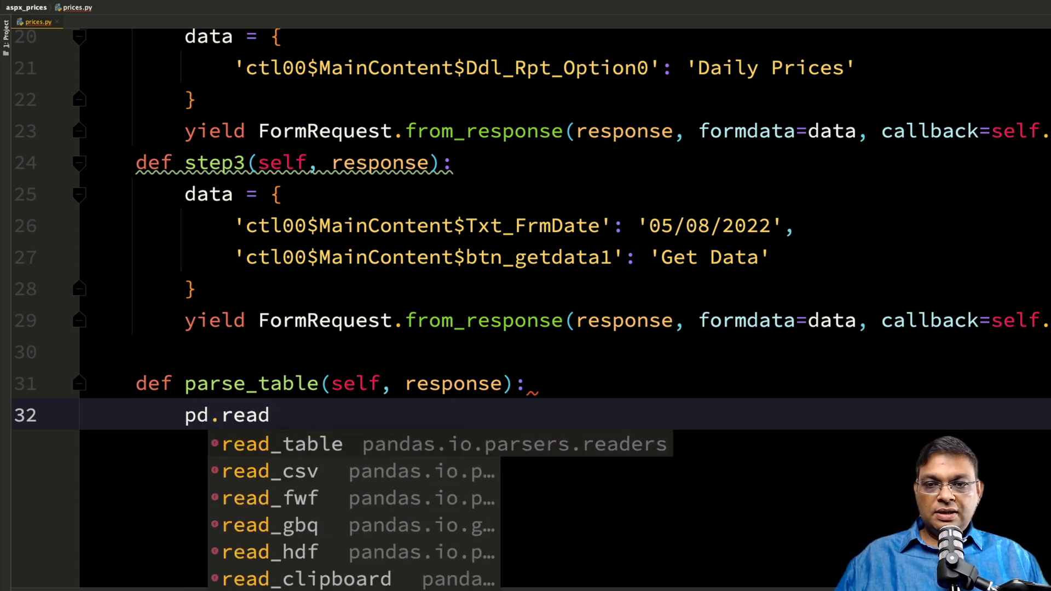
type("_h")
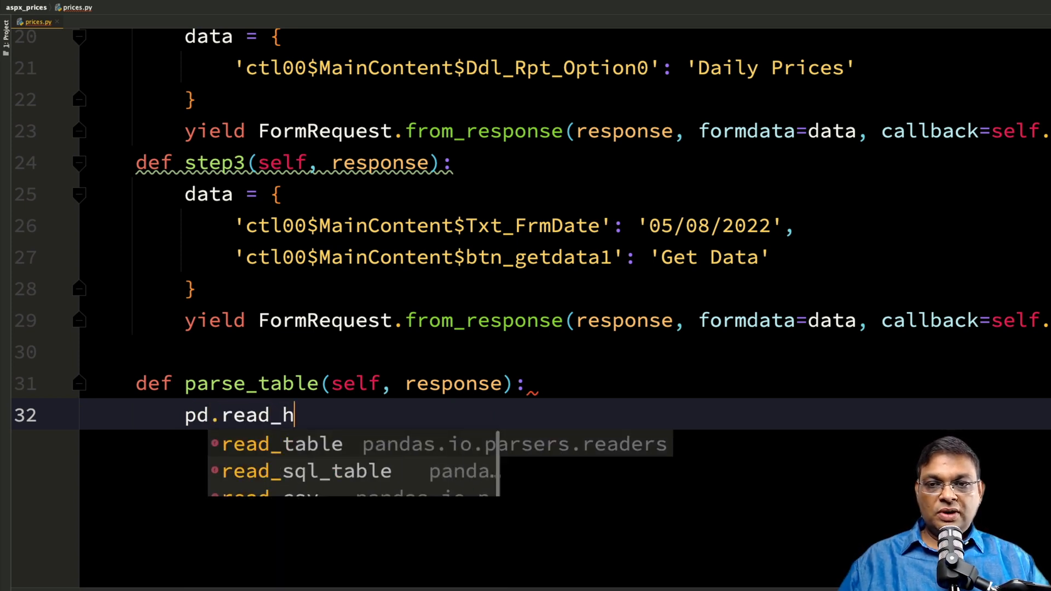
type("tml(response.text")
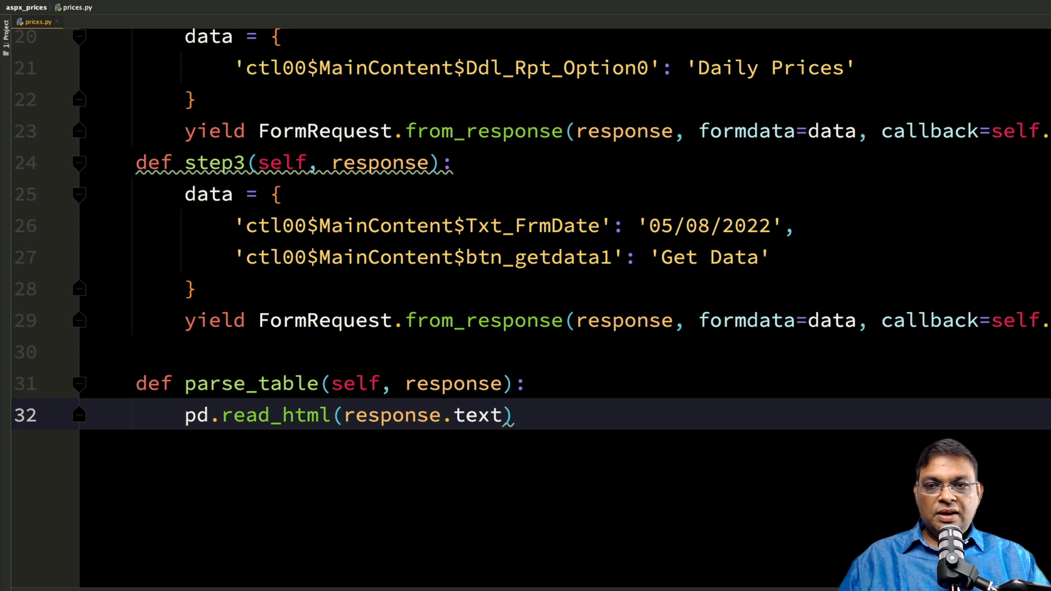
type("dfs =")
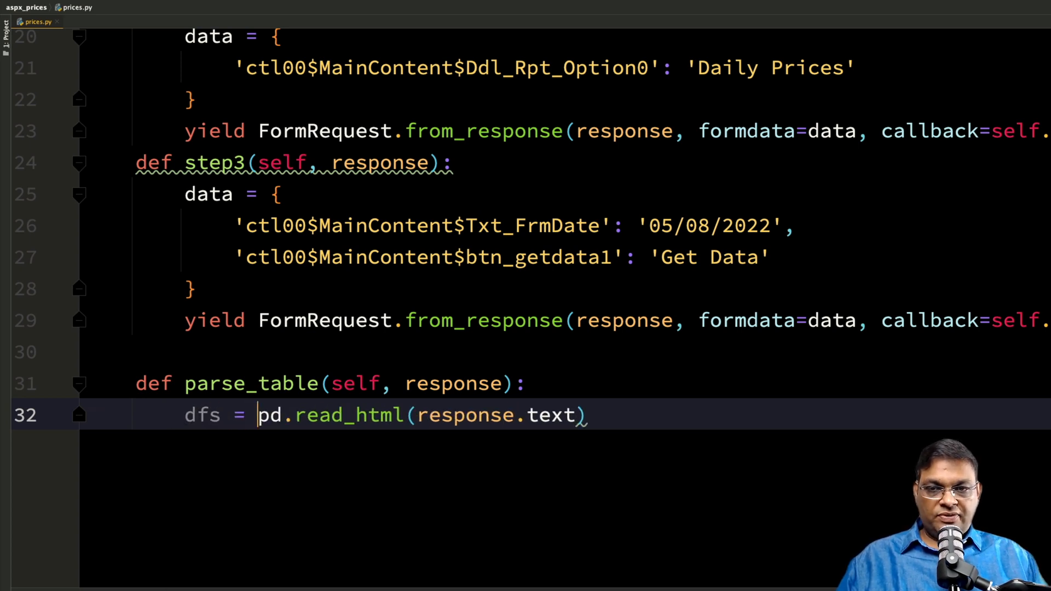
double_click(202, 415)
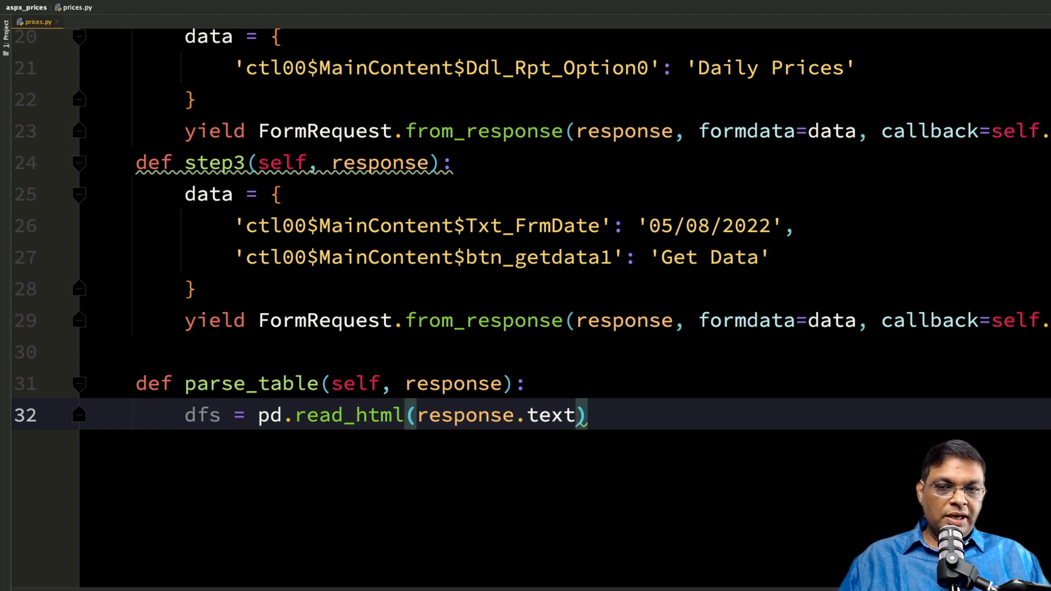
scroll("up", 3)
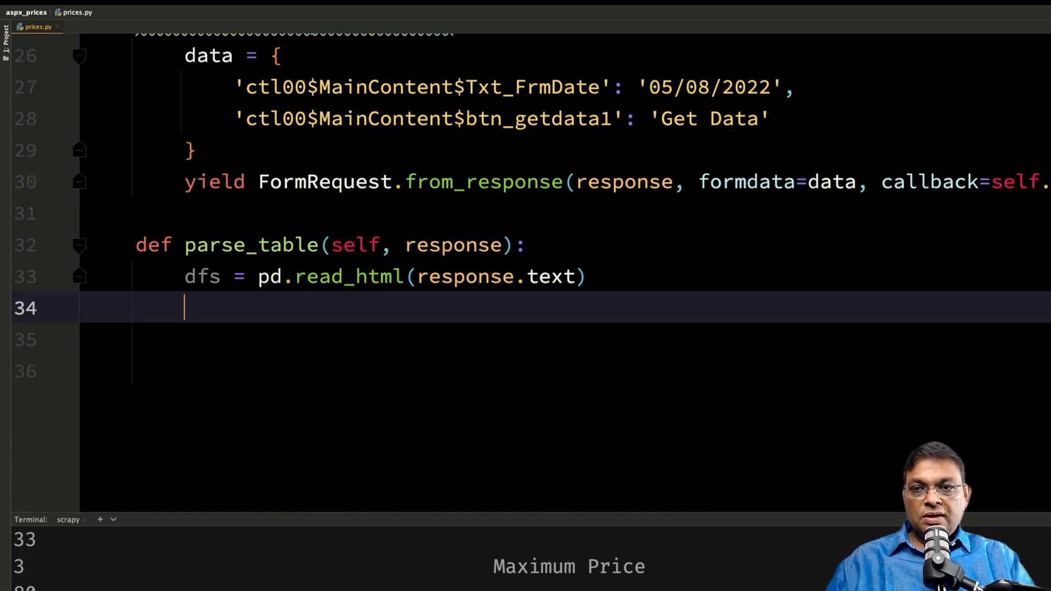
- Loop over enumerate(dfs) writing each DataFrame to data_{i}.csv
type("for")
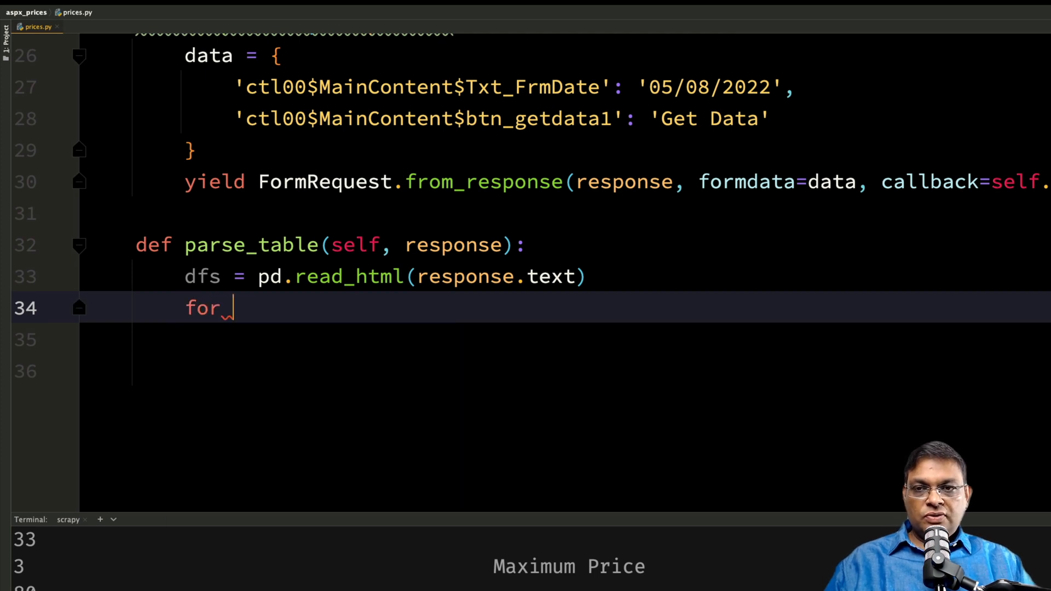
type("df in f")
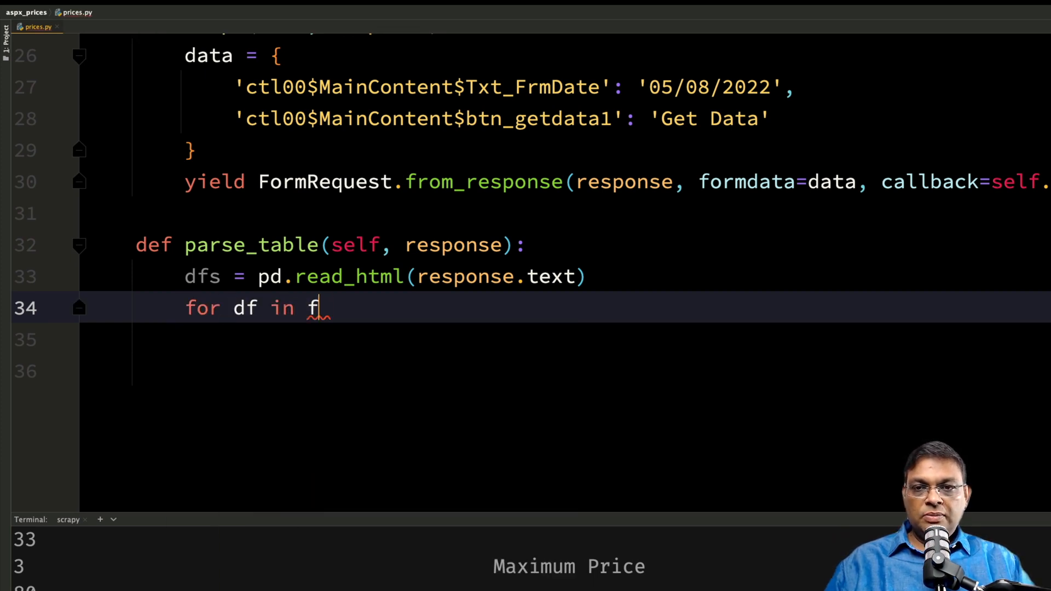
type("dfs:")
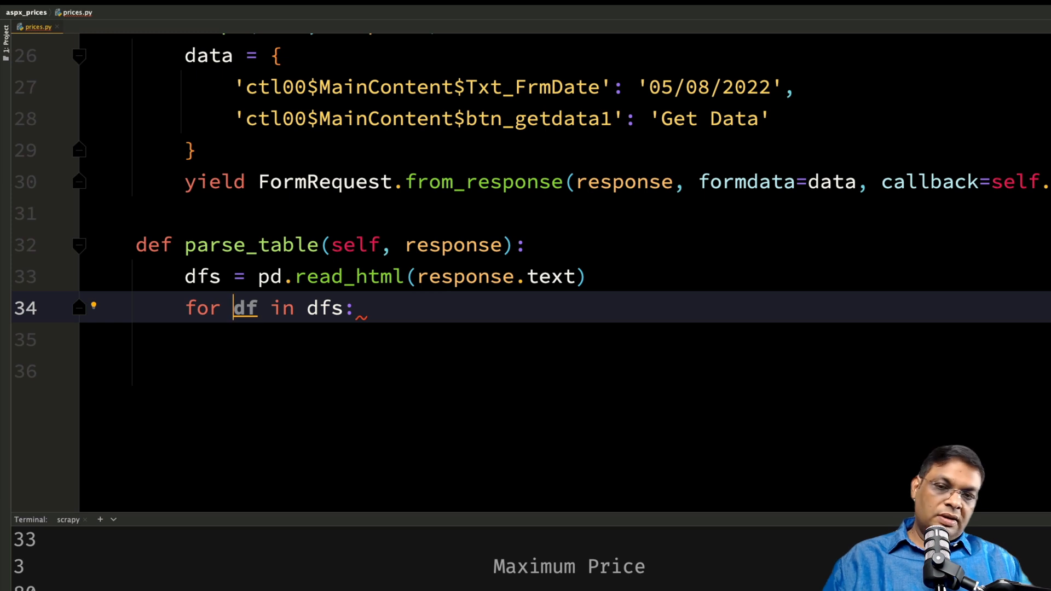
type("i,")
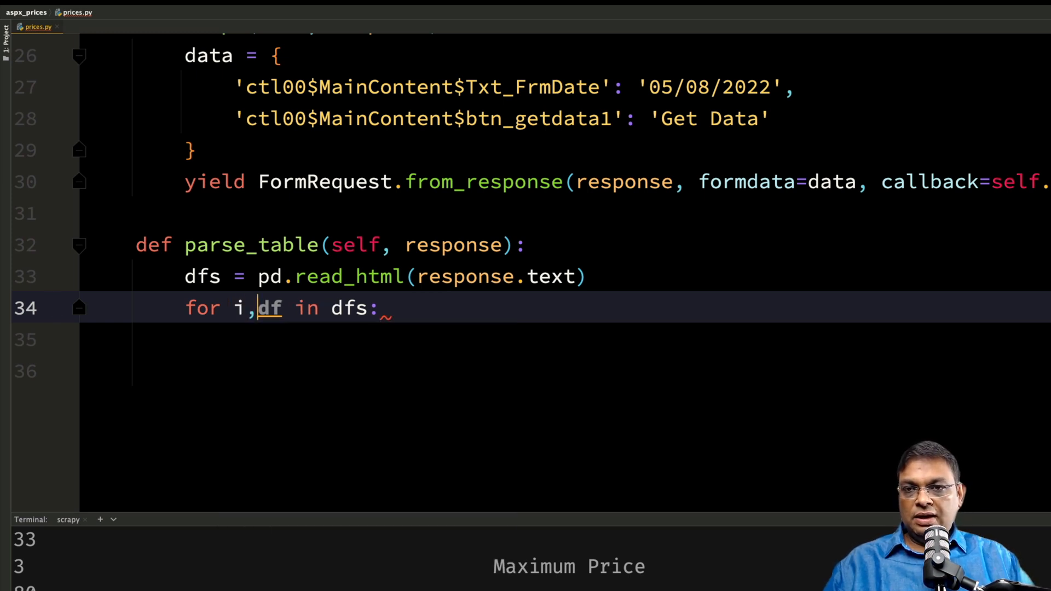
type("enumerate(")
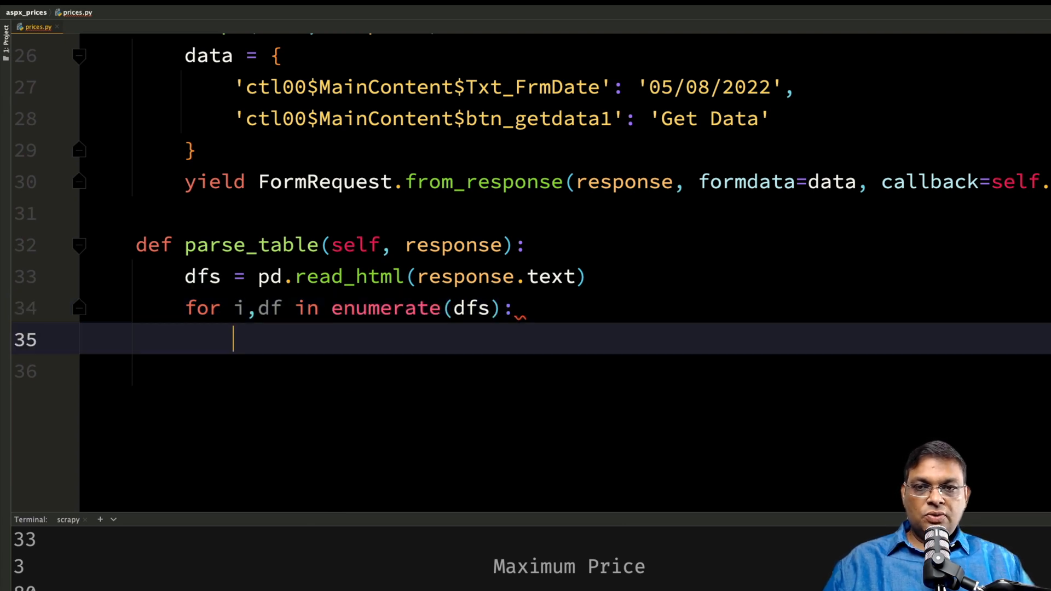
type("df.r")
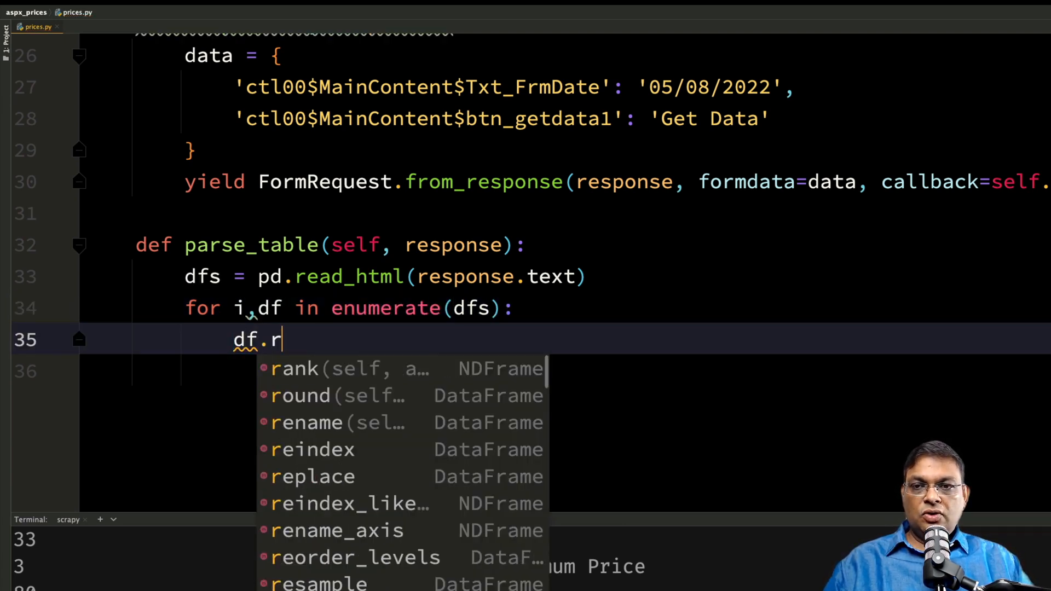
type("to_csv()")
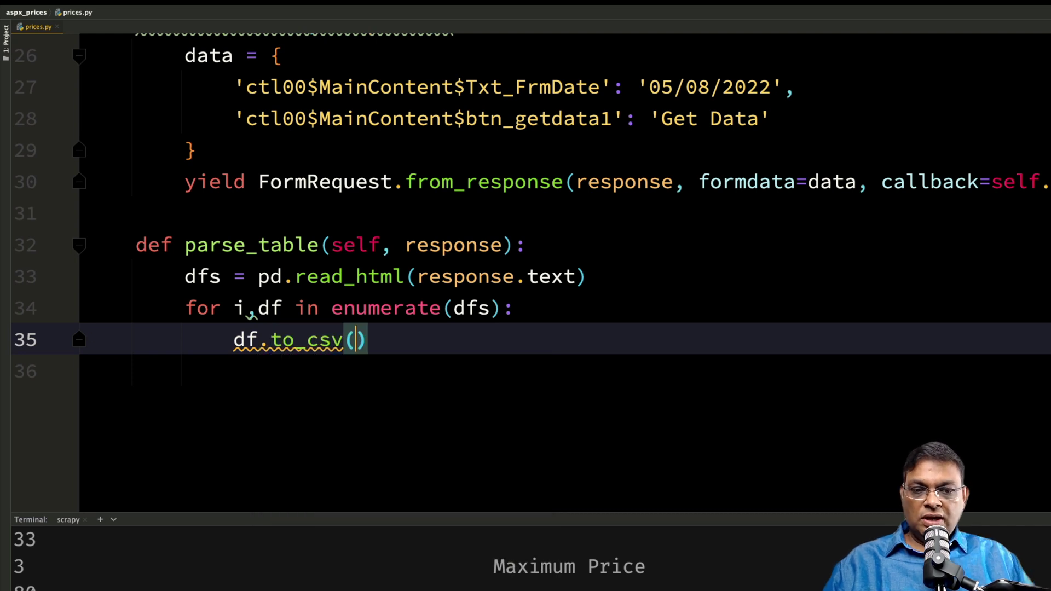
type("f'")
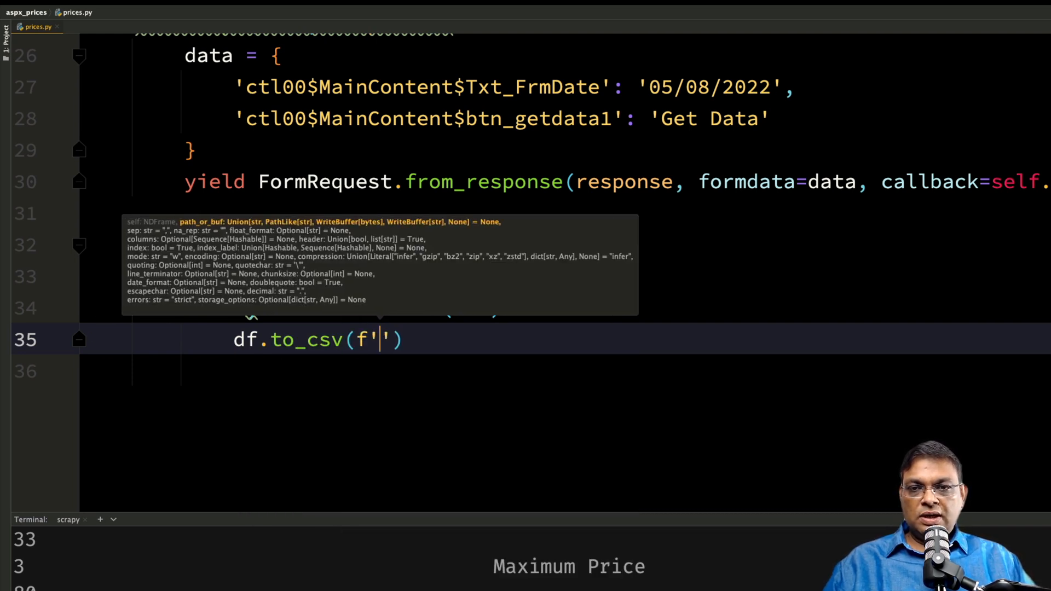
type("data_{i}.csv")
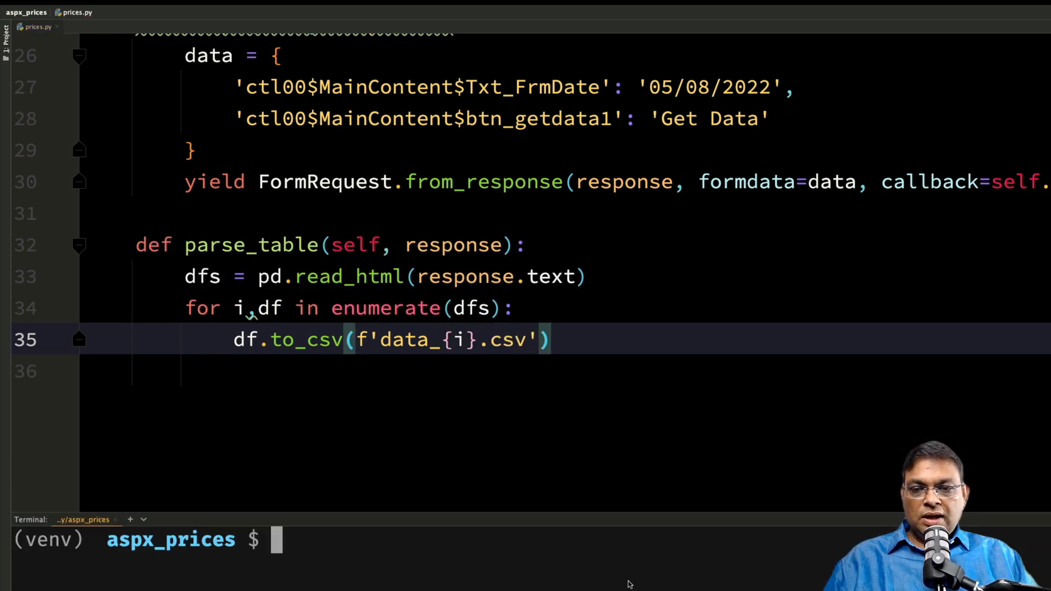
- Run scrapy runspider prices.py in the Terminal to produce the CSV files
type("scrapy runspider prices.py")
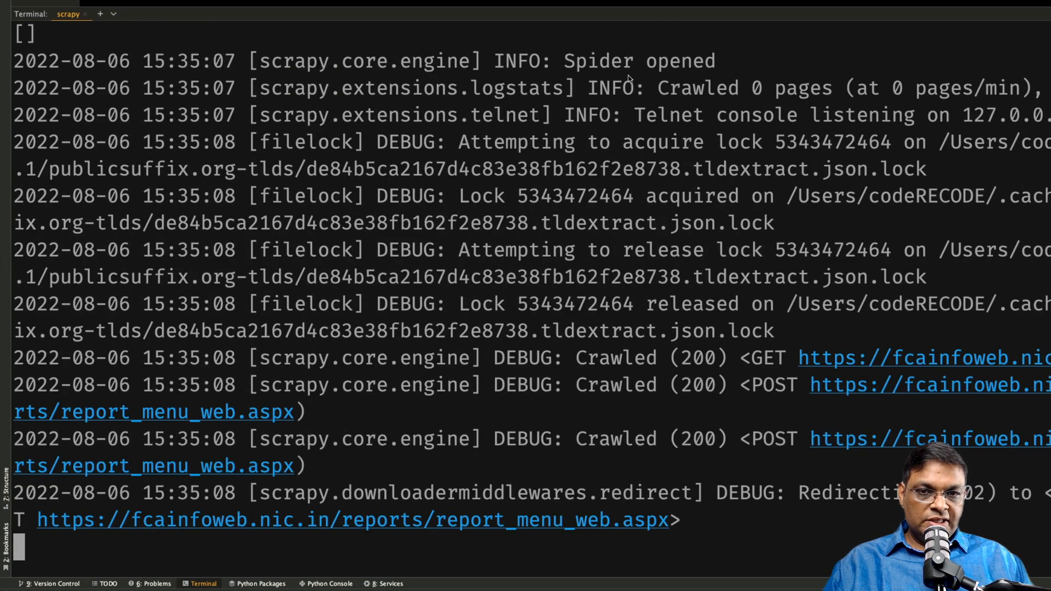
left_click(83, 13)
type("open .")
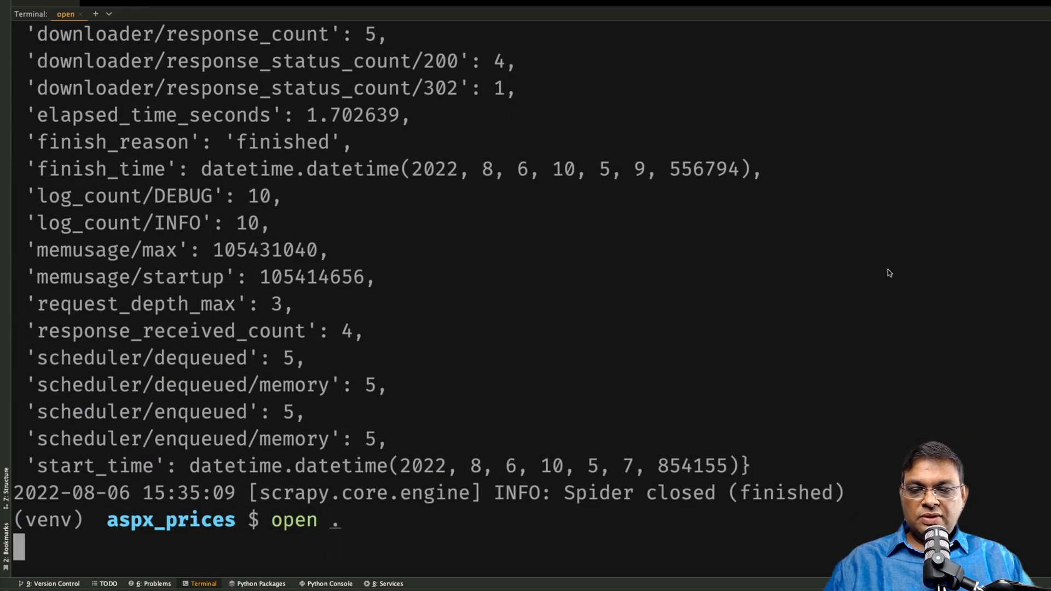
key("Return")
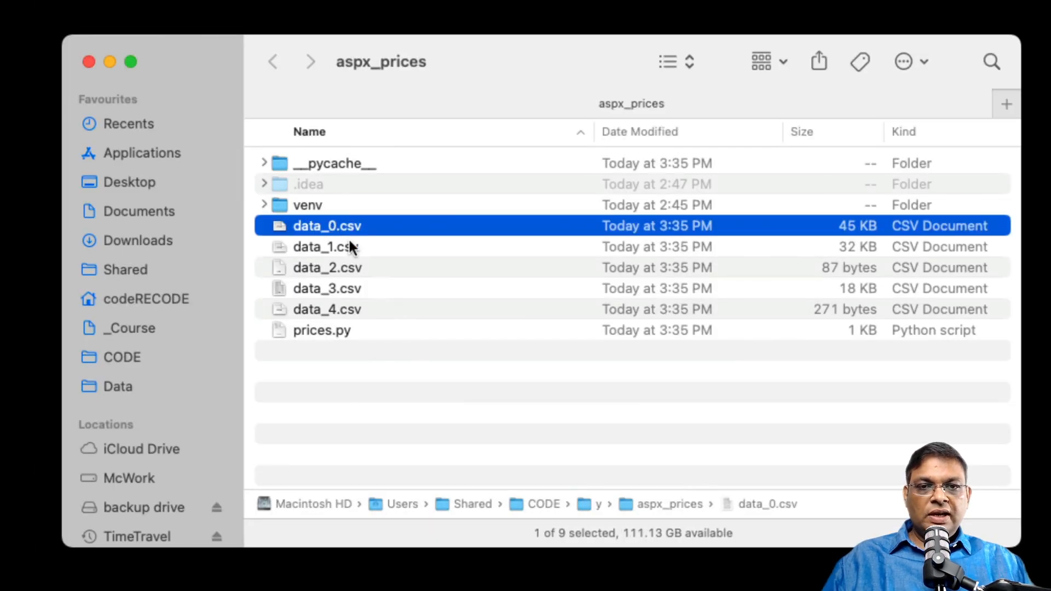
- Browse data_1 to data_3 in Finder and view data_3.csv's price table in Numbers
left_click(325, 247)
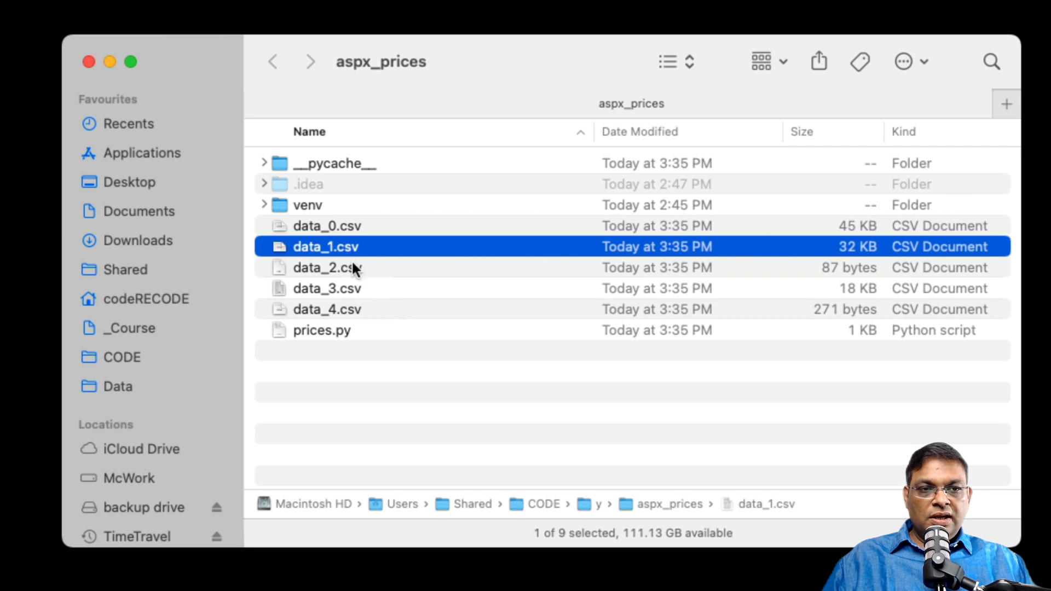
left_click(327, 267)
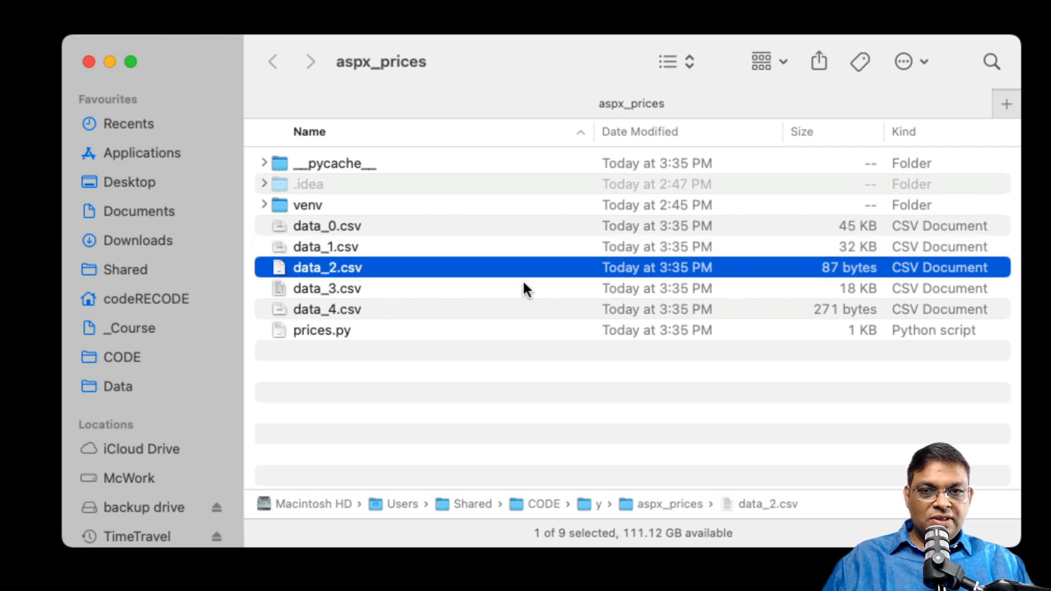
left_click(326, 288)
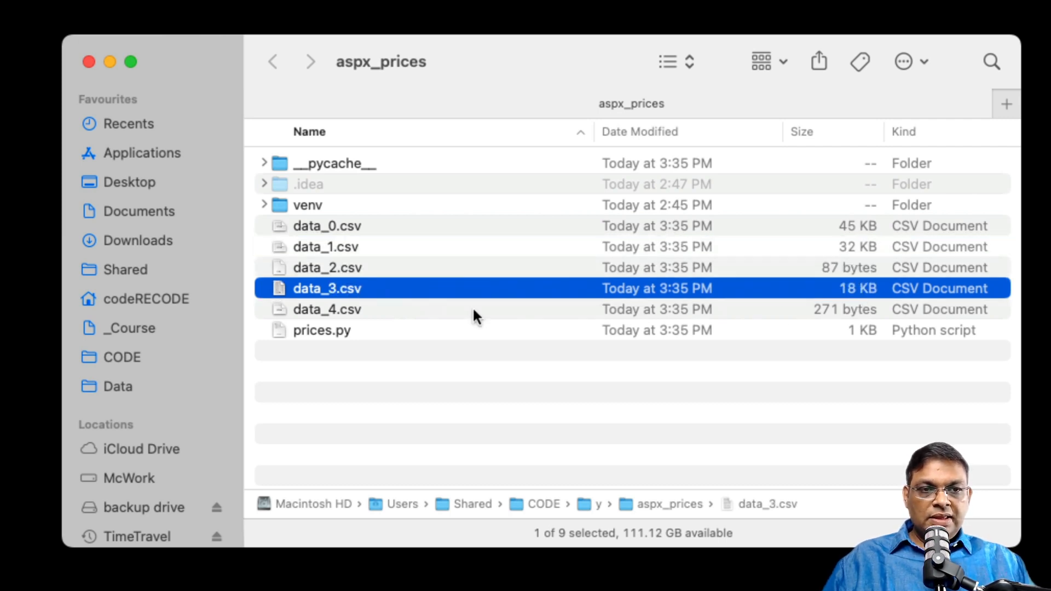
mouse_move(309, 298)
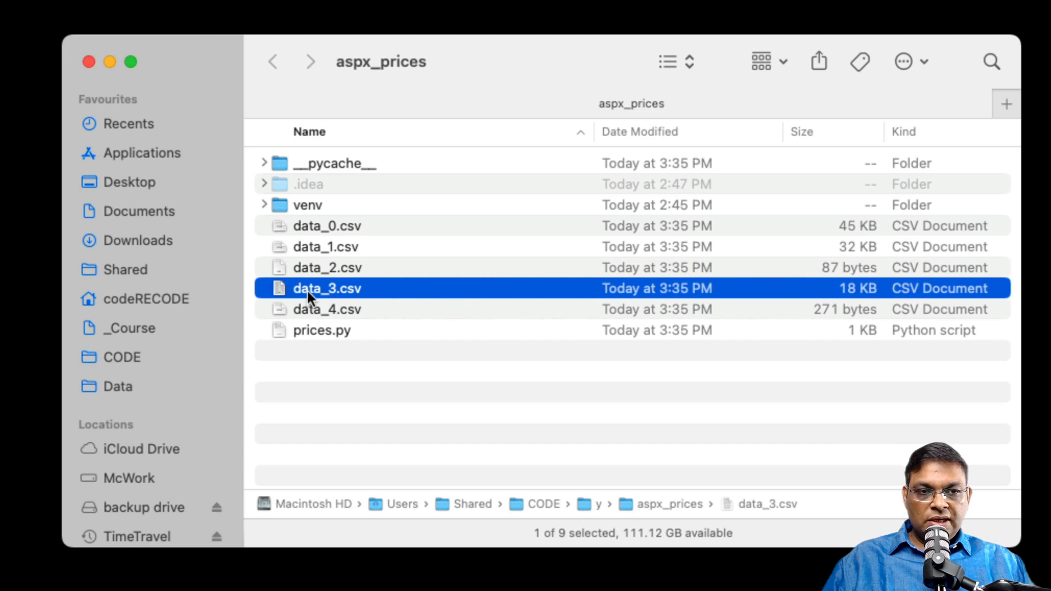
double_click(326, 288)
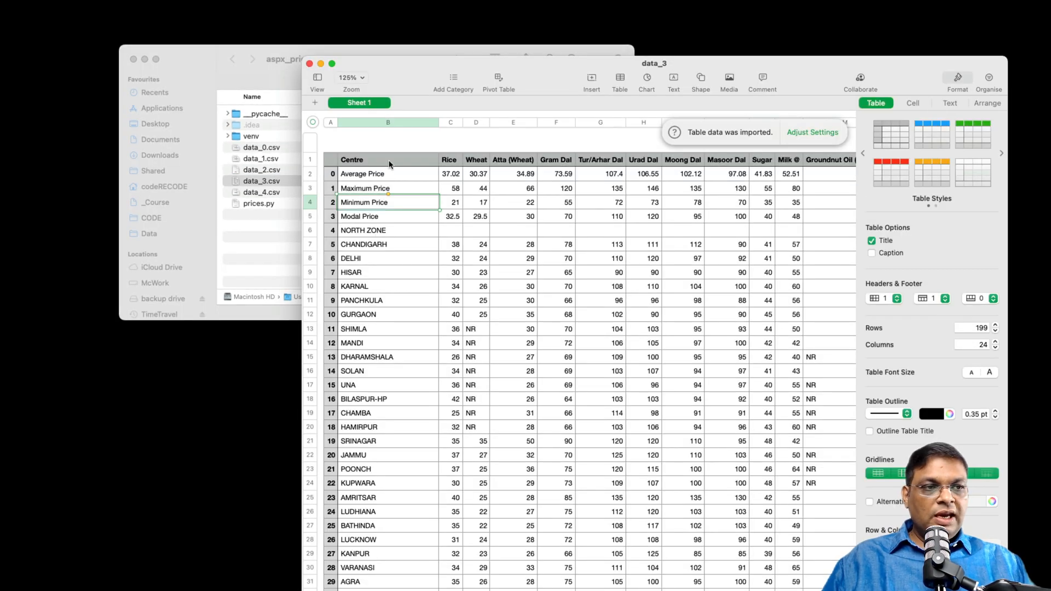
scroll("down", 3)
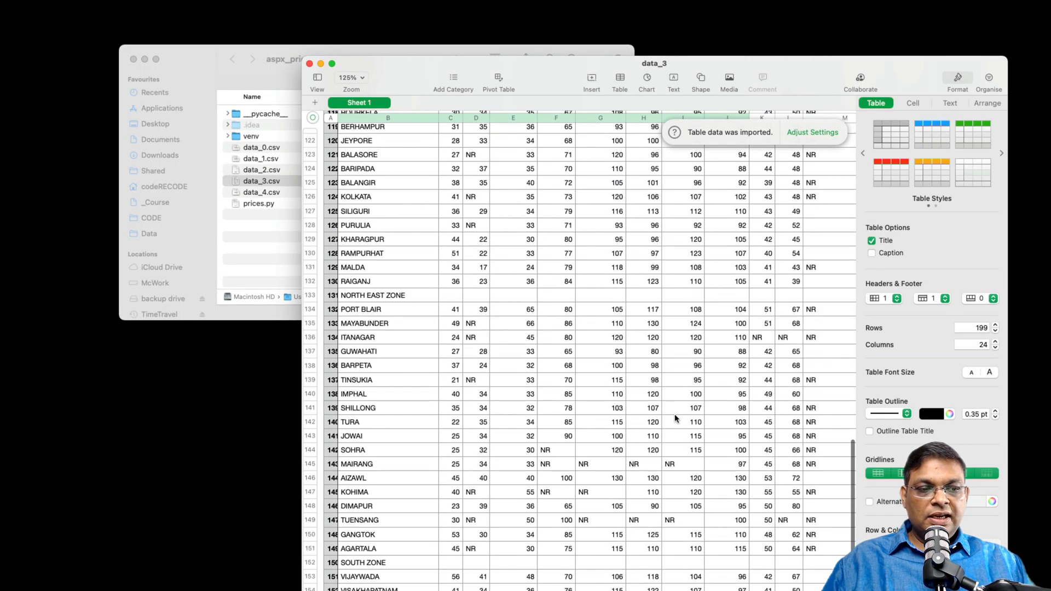